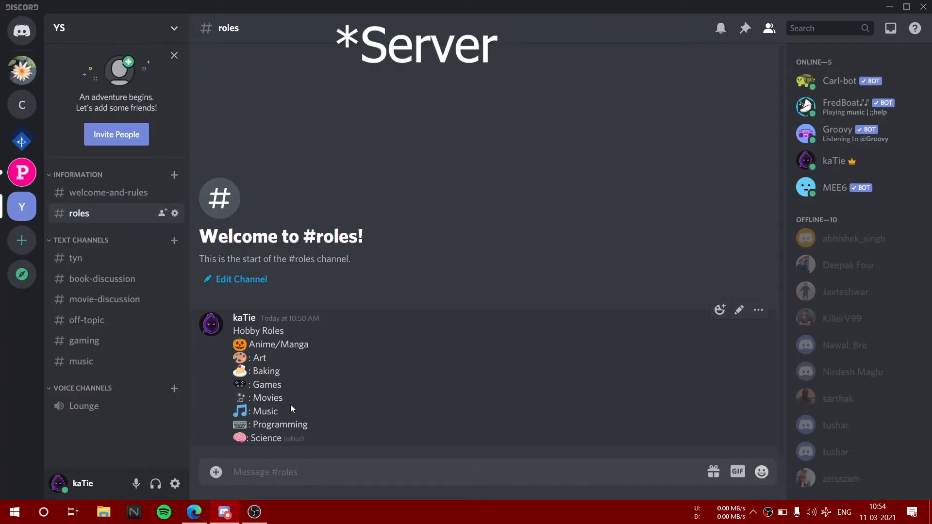
{"action": "mouse_move", "coordinate": [364, 354]}
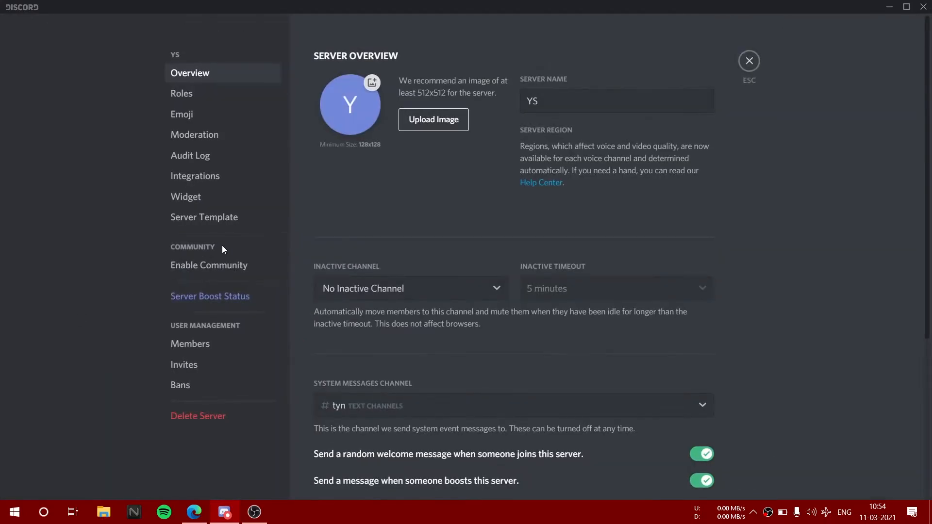
- Go to the YS server's Roles settings page
{"action": "left_click", "coordinate": [181, 93]}
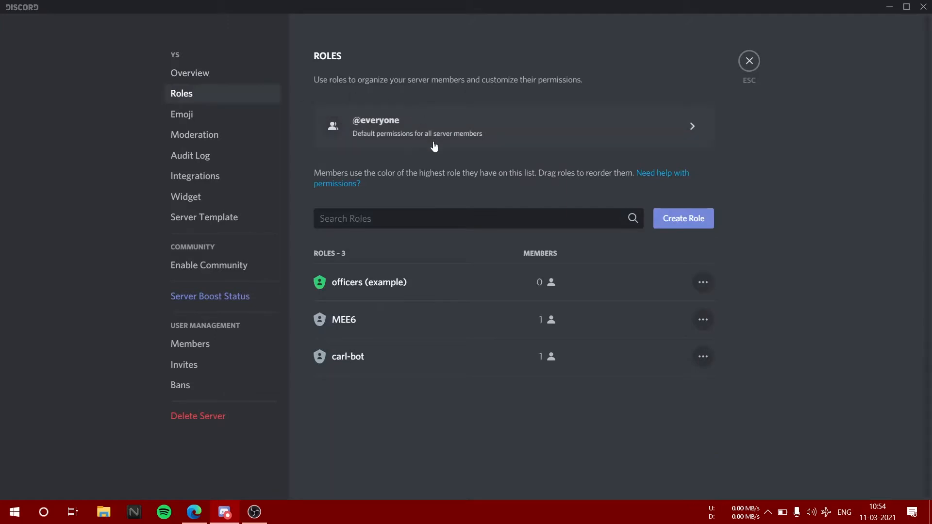
{"action": "mouse_move", "coordinate": [706, 204]}
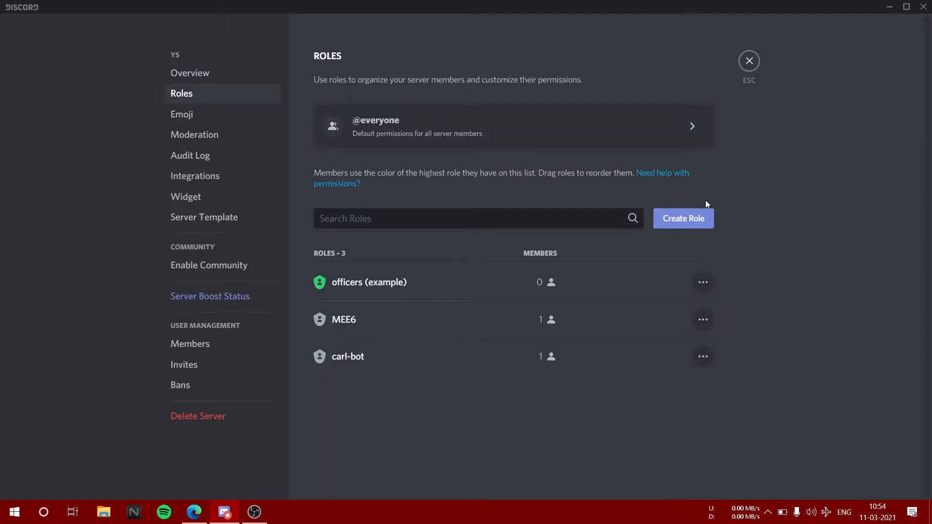
- Create a role named Anime/Manga with a custom bright green colour
{"action": "left_click", "coordinate": [682, 218]}
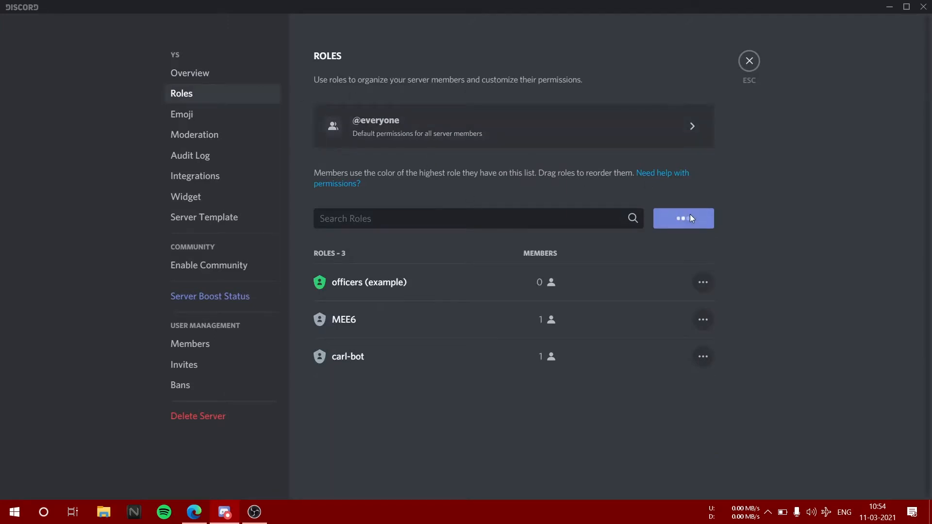
{"action": "left_click", "coordinate": [683, 218]}
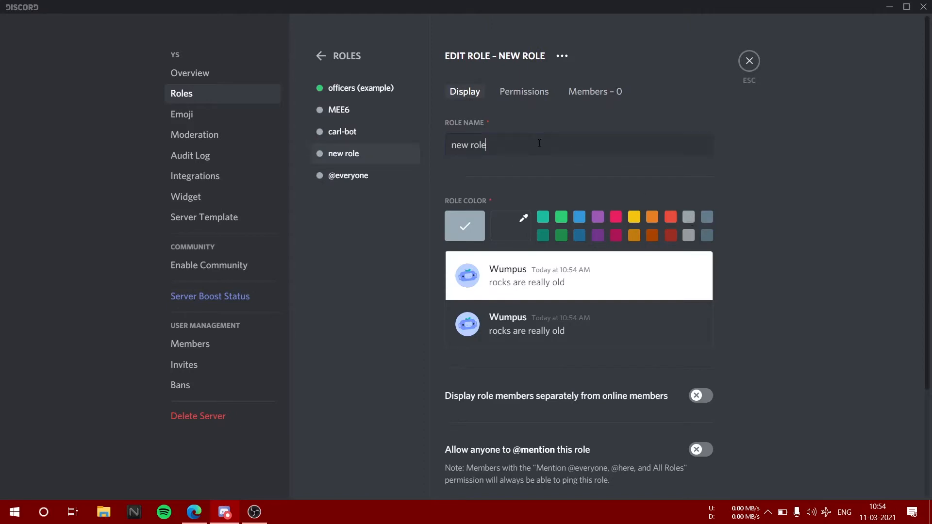
{"action": "left_click", "coordinate": [539, 144]}
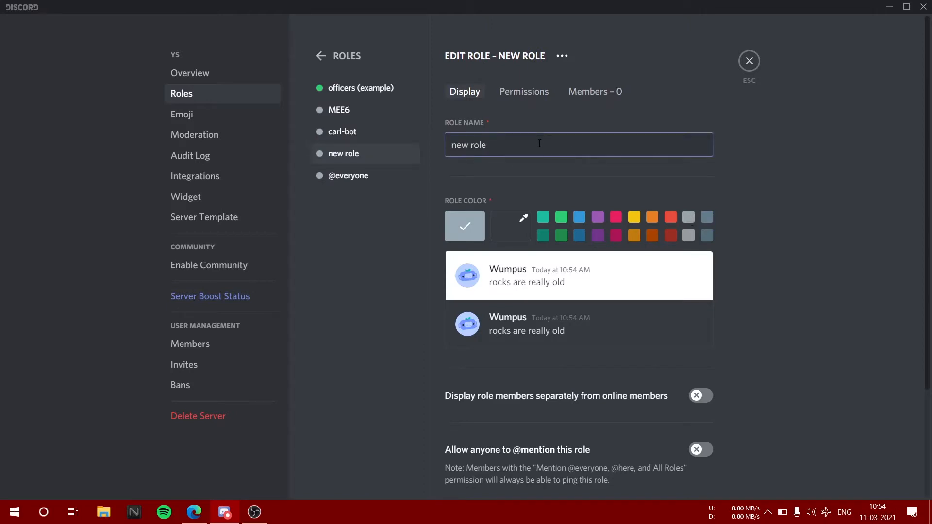
{"action": "type", "text": "Anime/M"}
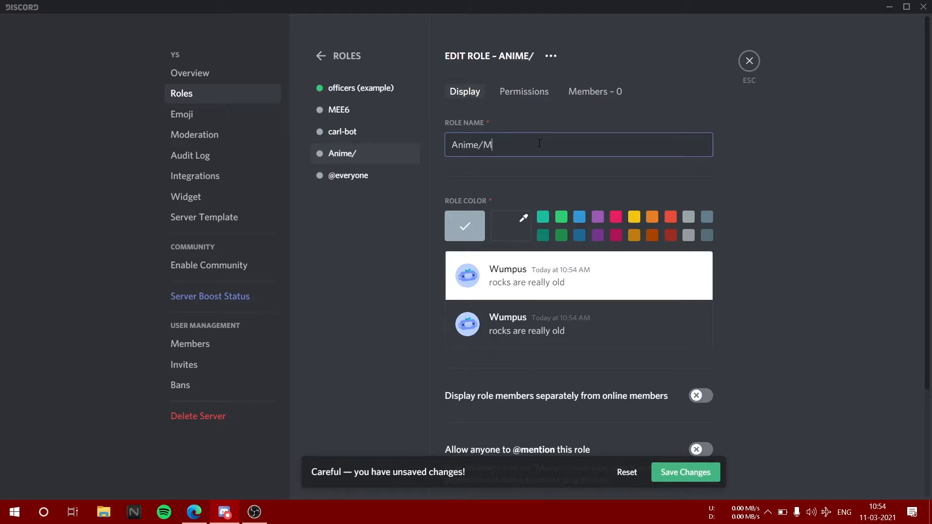
{"action": "type", "text": "anga"}
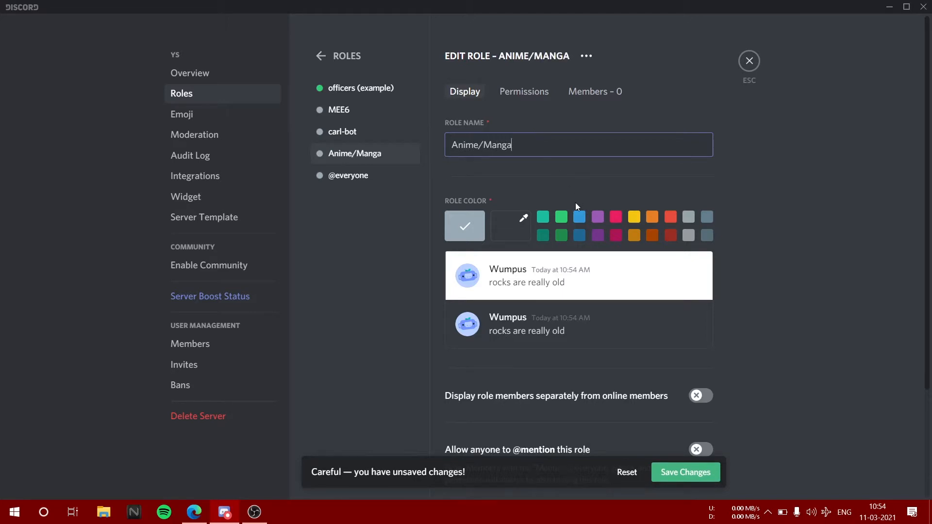
{"action": "left_click", "coordinate": [560, 217]}
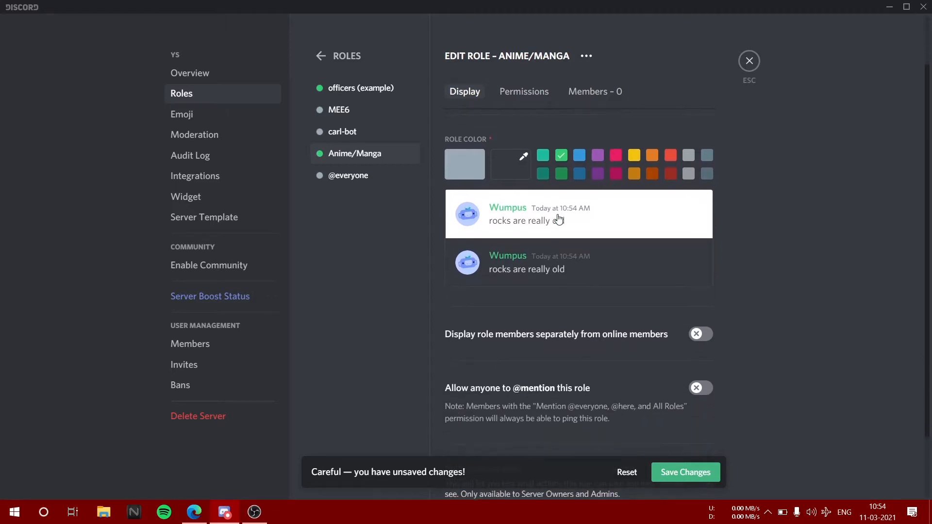
{"action": "left_click", "coordinate": [509, 164]}
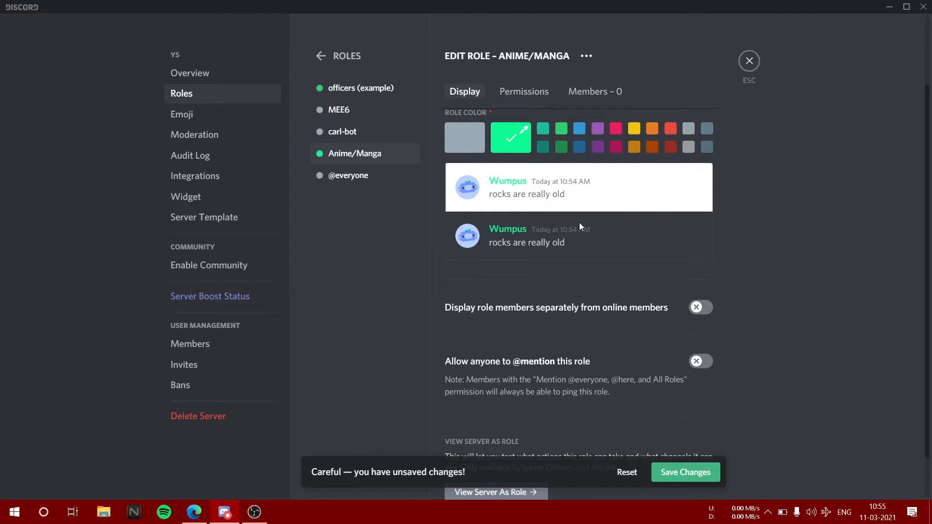
- Review the Anime/Manga permissions, toggling Change Nickname, then go back to Display
{"action": "left_click", "coordinate": [524, 91]}
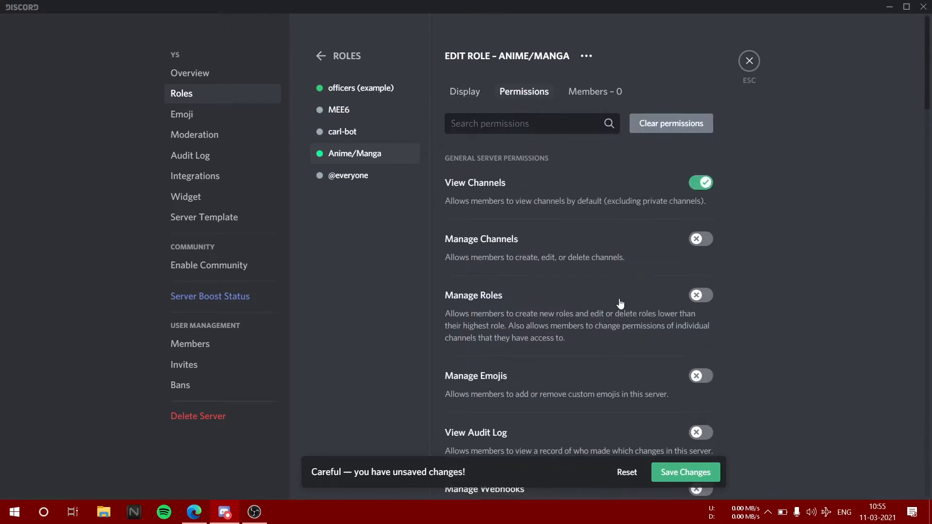
{"action": "scroll", "scroll_direction": "down", "scroll_amount": 3}
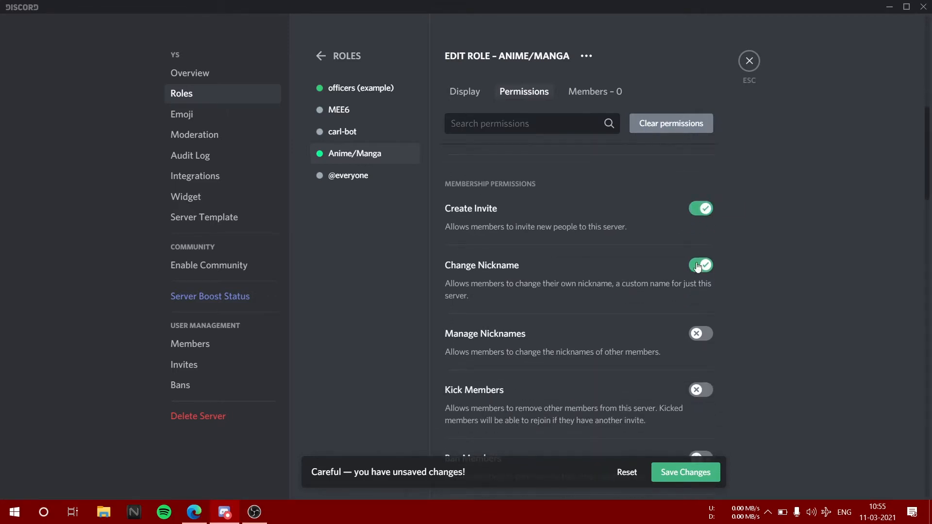
{"action": "left_click", "coordinate": [700, 265]}
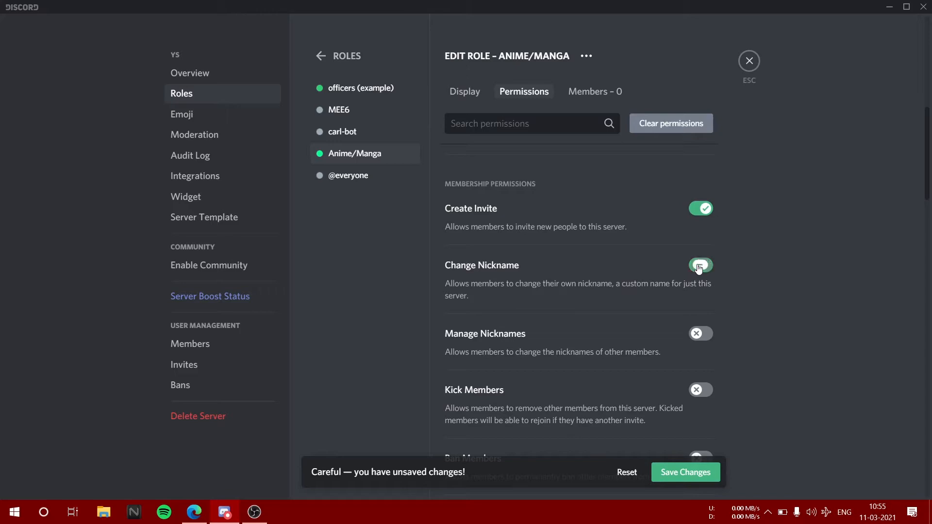
{"action": "scroll", "scroll_direction": "down", "scroll_amount": 3}
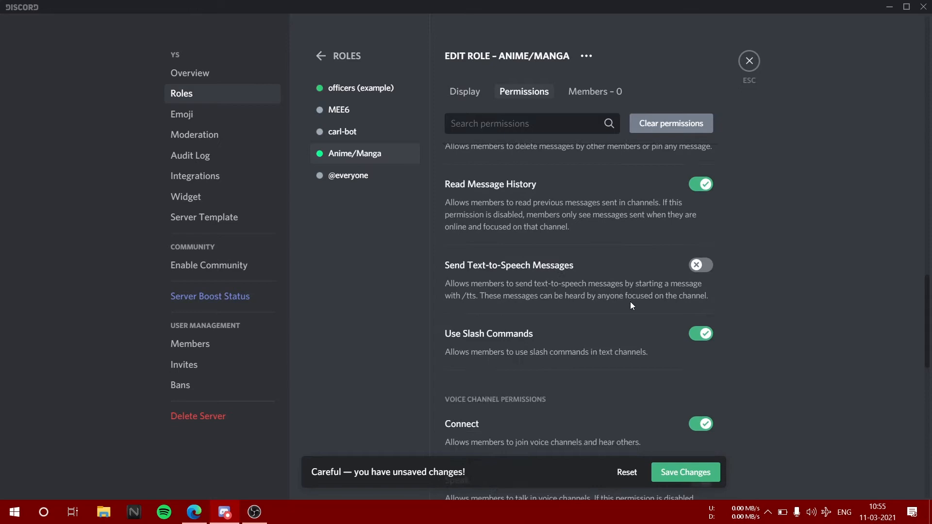
{"action": "scroll", "scroll_direction": "down", "scroll_amount": 3}
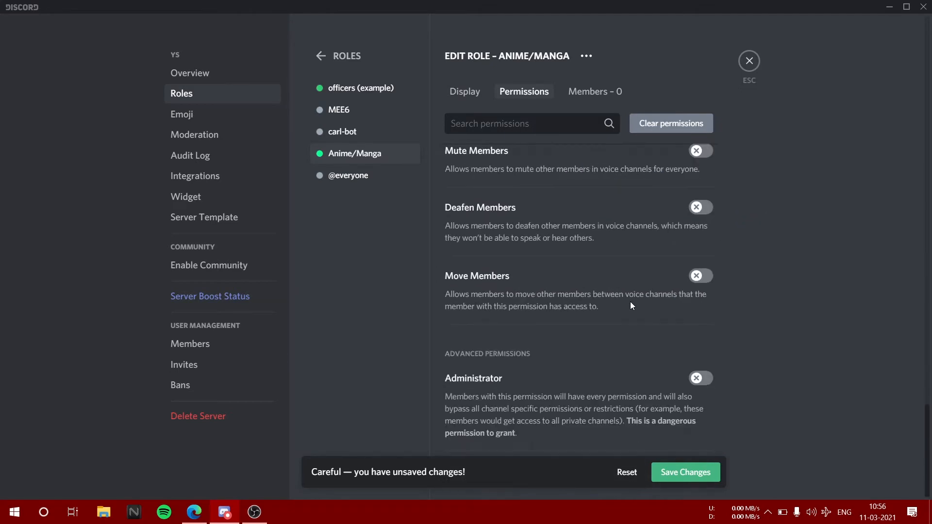
{"action": "left_click", "coordinate": [465, 92]}
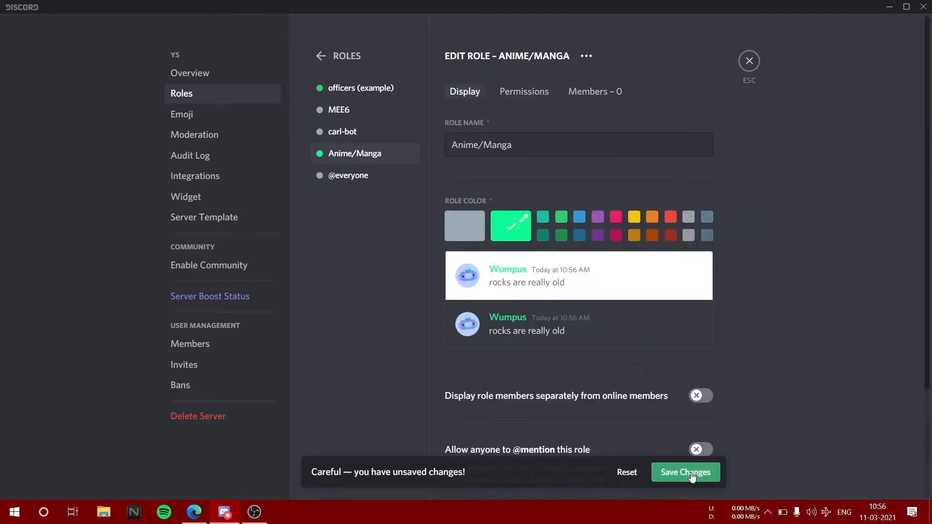
- Save the Anime/Manga role and reopen server settings
{"action": "left_click", "coordinate": [684, 471]}
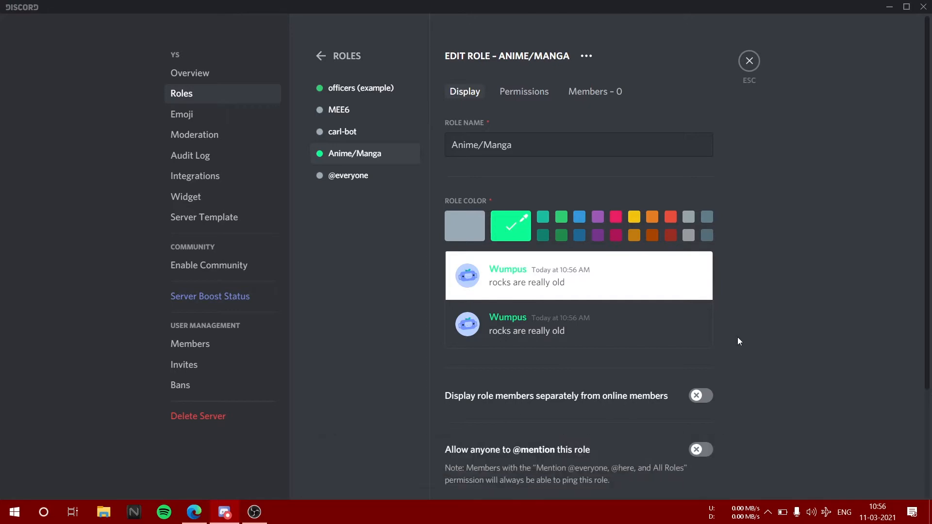
{"action": "mouse_move", "coordinate": [348, 175]}
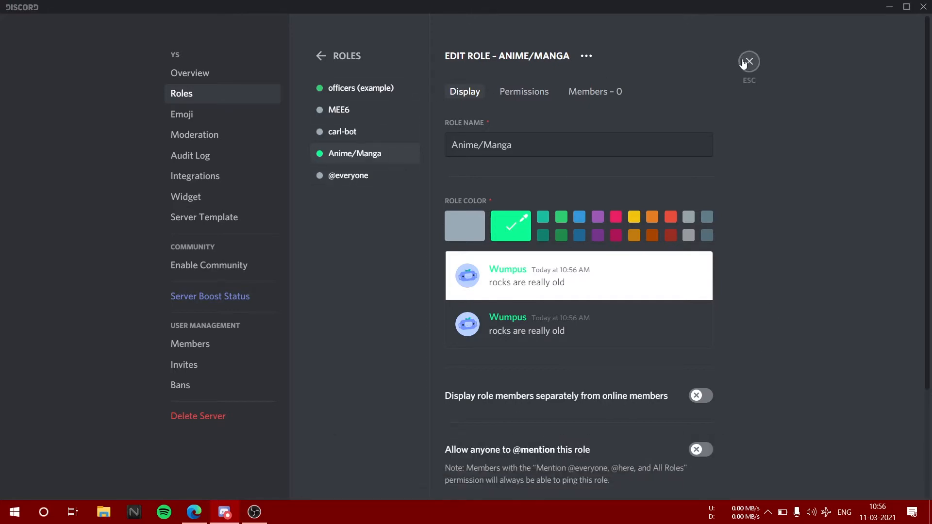
{"action": "left_click", "coordinate": [749, 61]}
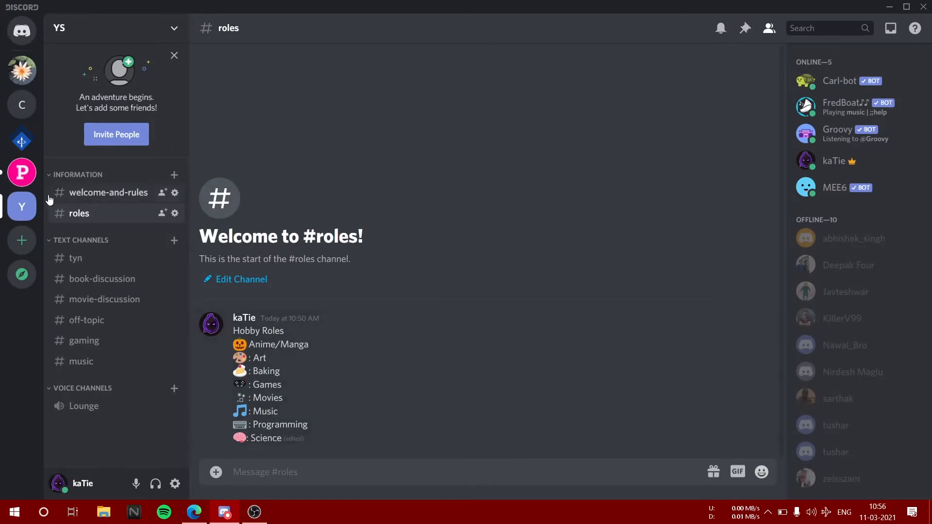
{"action": "left_click", "coordinate": [116, 28]}
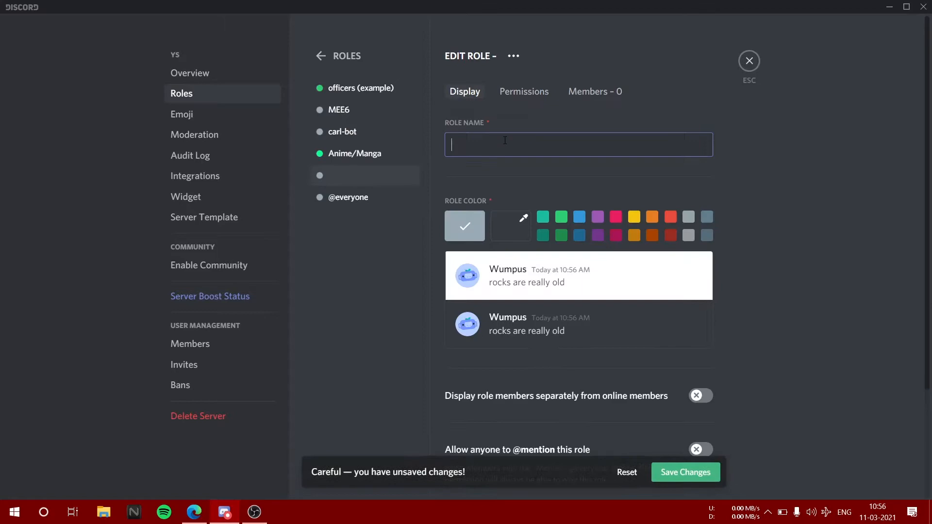
- Create Art (pink), Baking (blue), Games (red) and Music (#dfee09) roles, saving each
{"action": "type", "text": "Art"}
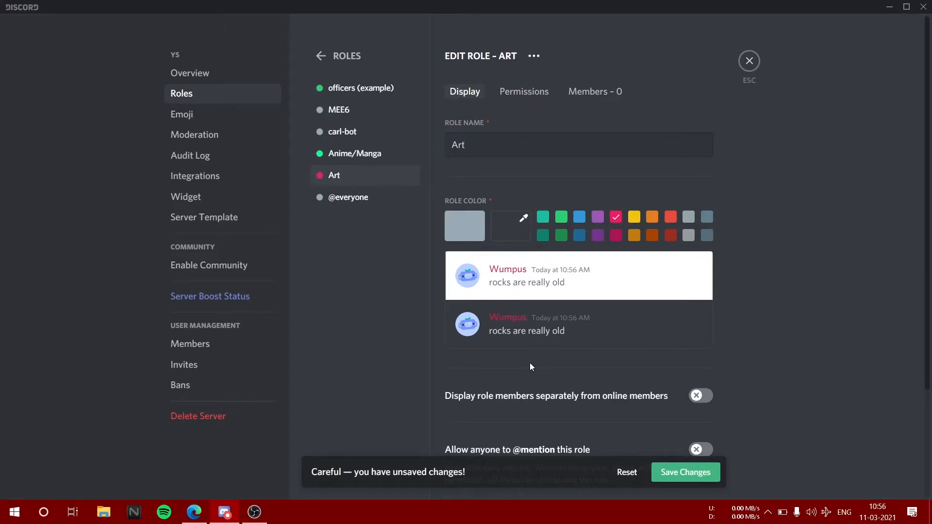
{"action": "left_click", "coordinate": [524, 92]}
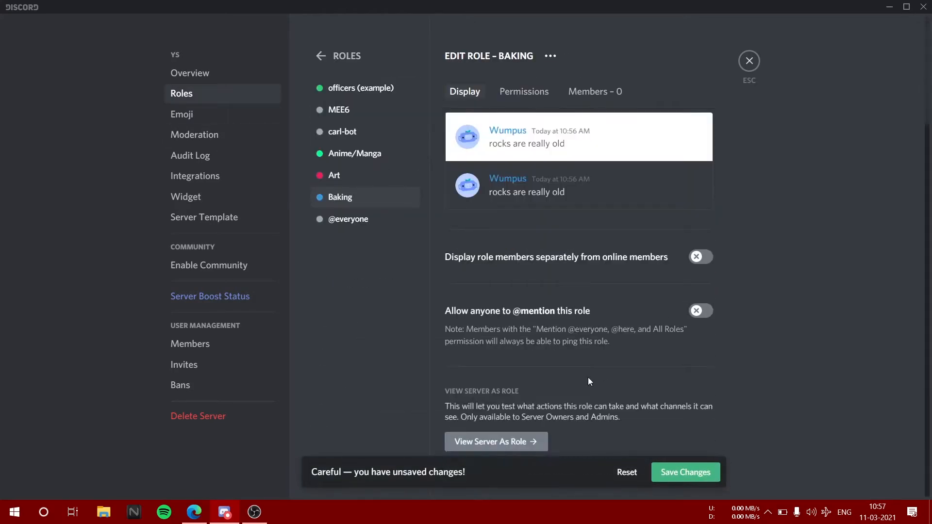
{"action": "left_click", "coordinate": [524, 91]}
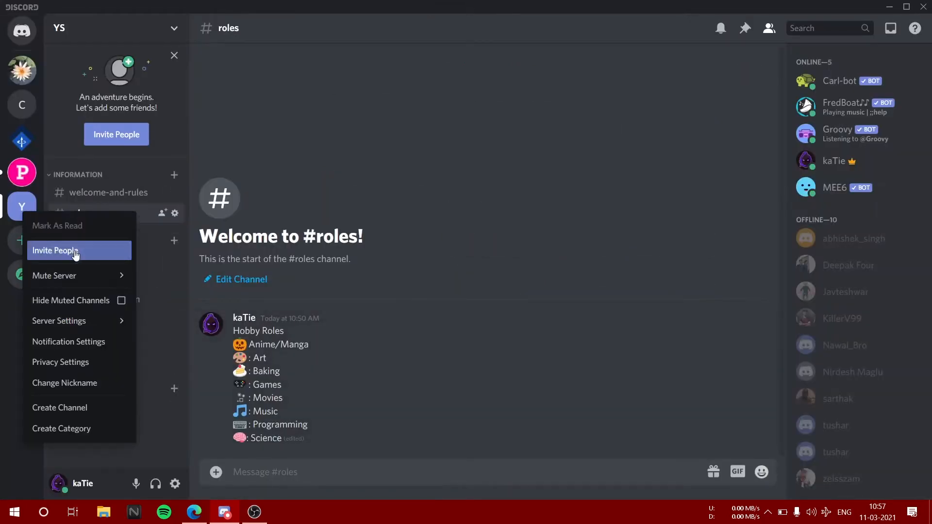
{"action": "left_click", "coordinate": [58, 320]}
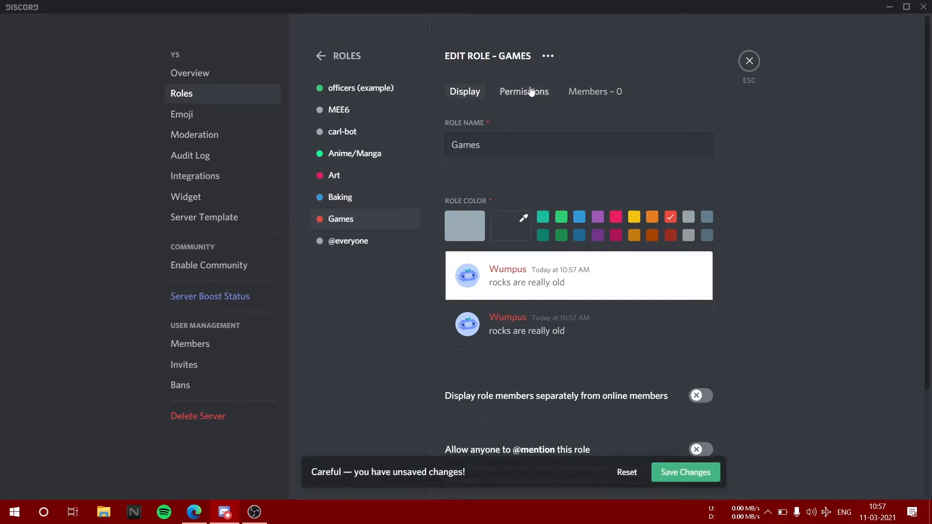
{"action": "left_click", "coordinate": [524, 92]}
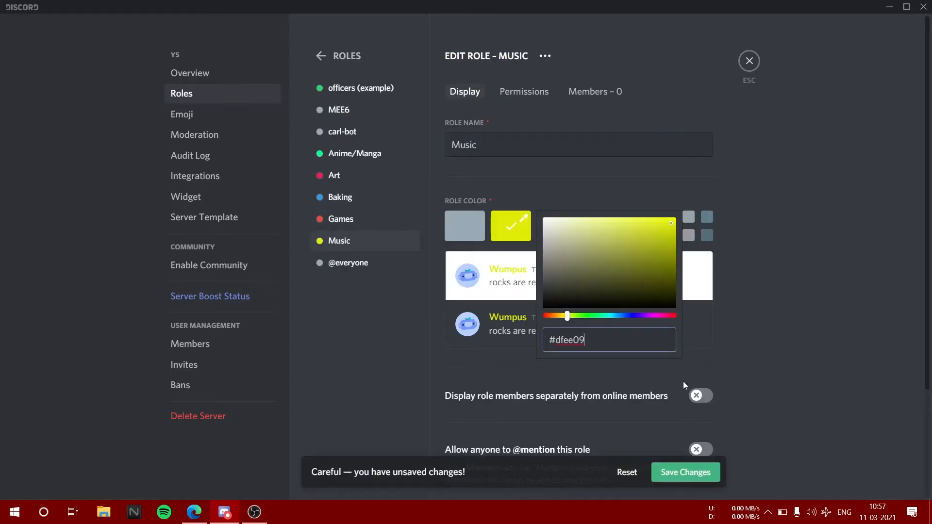
{"action": "left_click", "coordinate": [523, 91]}
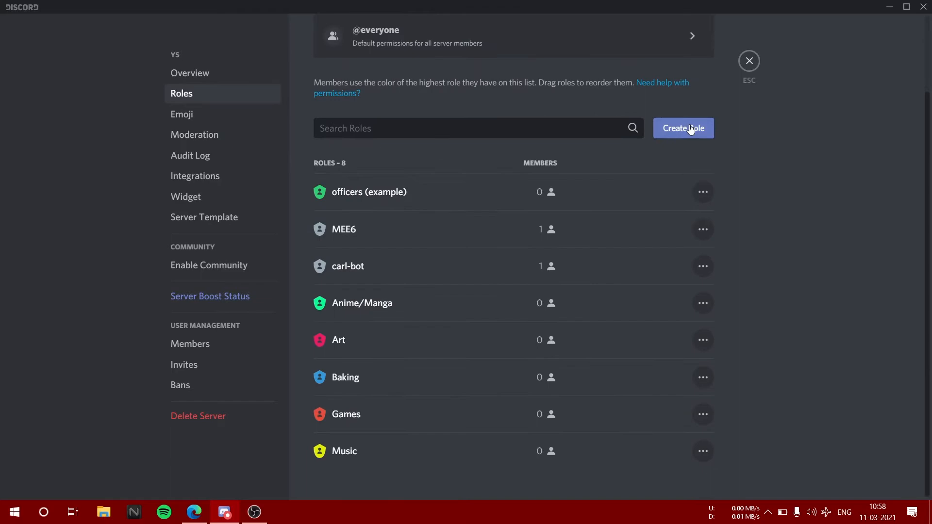
- Create a dark orange Movies role and save it
{"action": "left_click", "coordinate": [683, 128]}
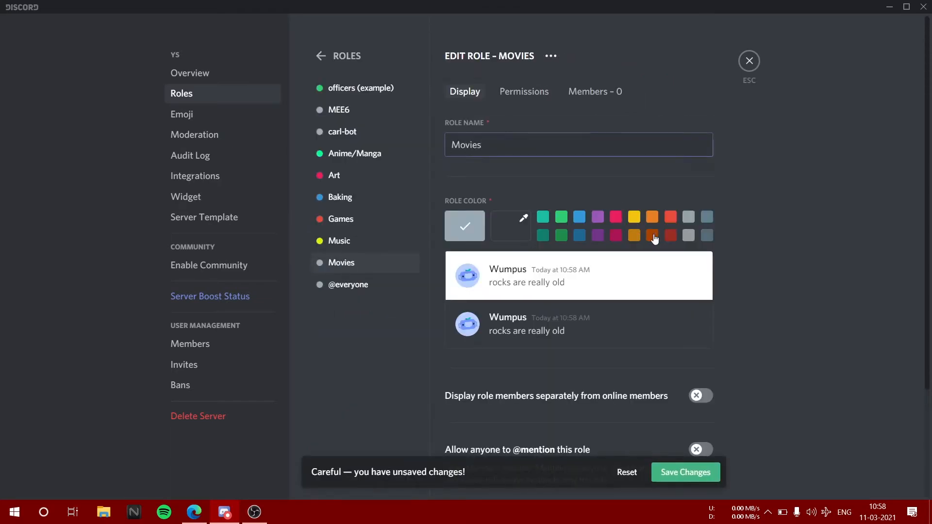
{"action": "left_click", "coordinate": [524, 91]}
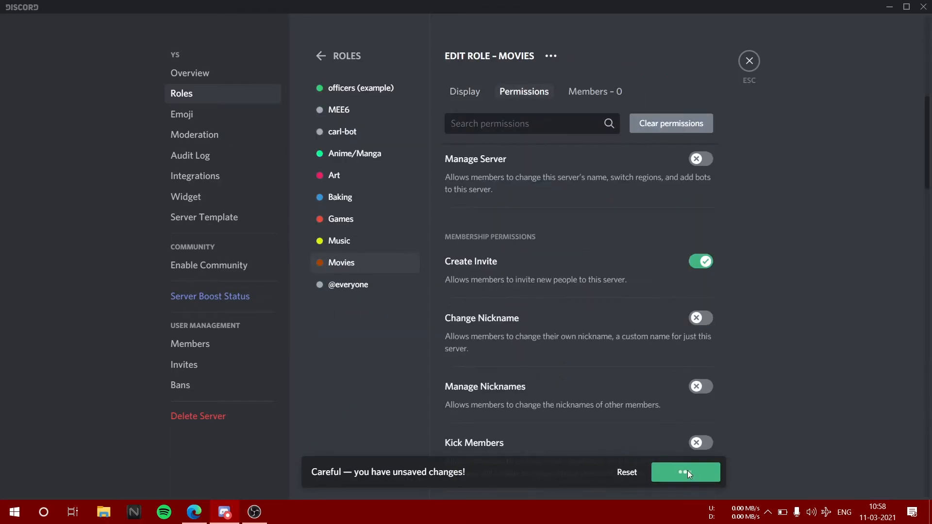
{"action": "left_click", "coordinate": [685, 472]}
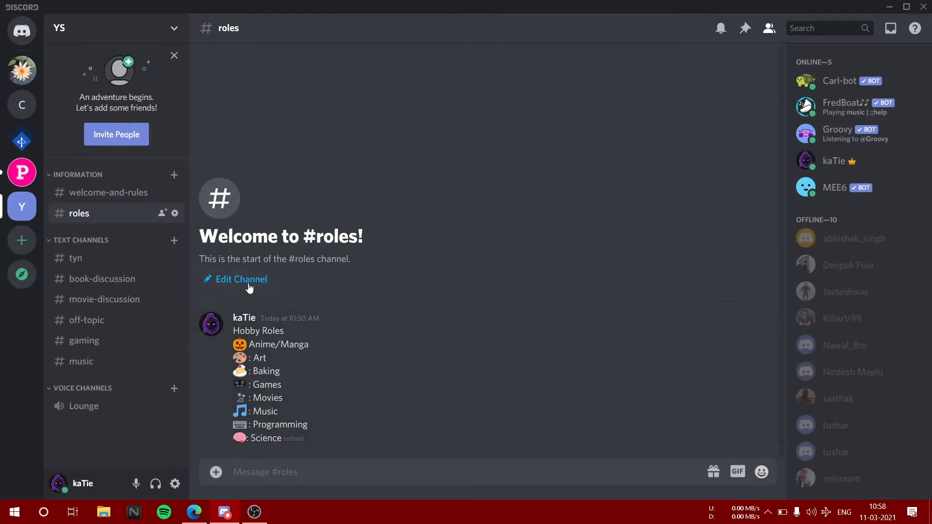
- Add a cyan Programming role (#0af7f7) and a Science role
{"action": "left_click", "coordinate": [174, 28]}
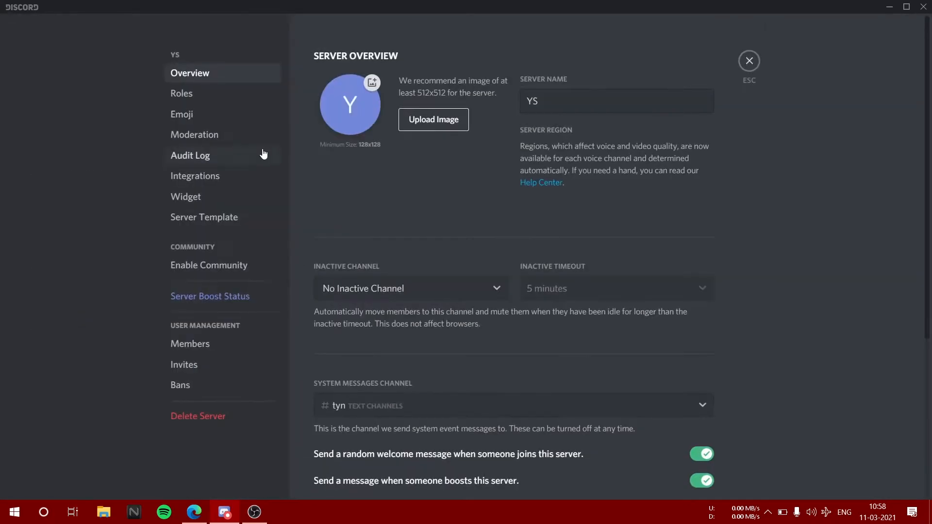
{"action": "left_click", "coordinate": [181, 93]}
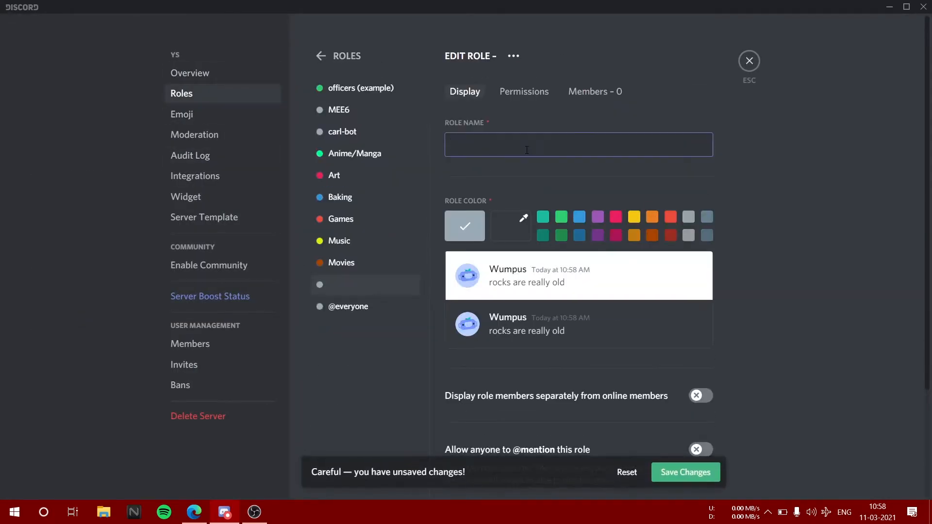
{"action": "type", "text": "Programming"}
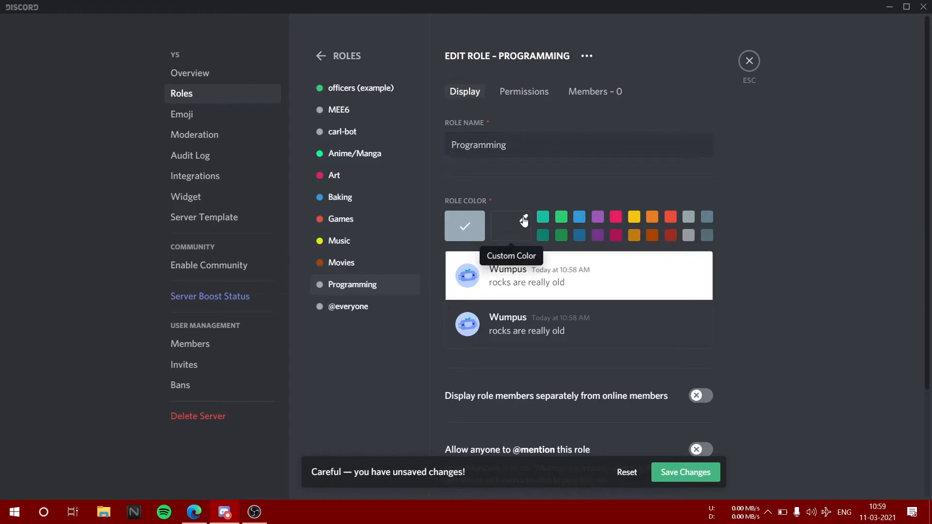
{"action": "left_click", "coordinate": [510, 226]}
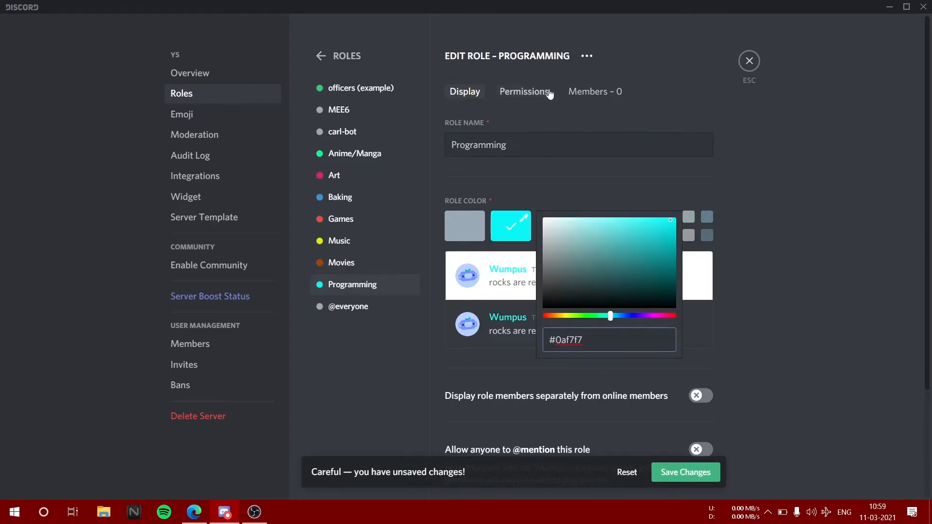
{"action": "left_click", "coordinate": [524, 92]}
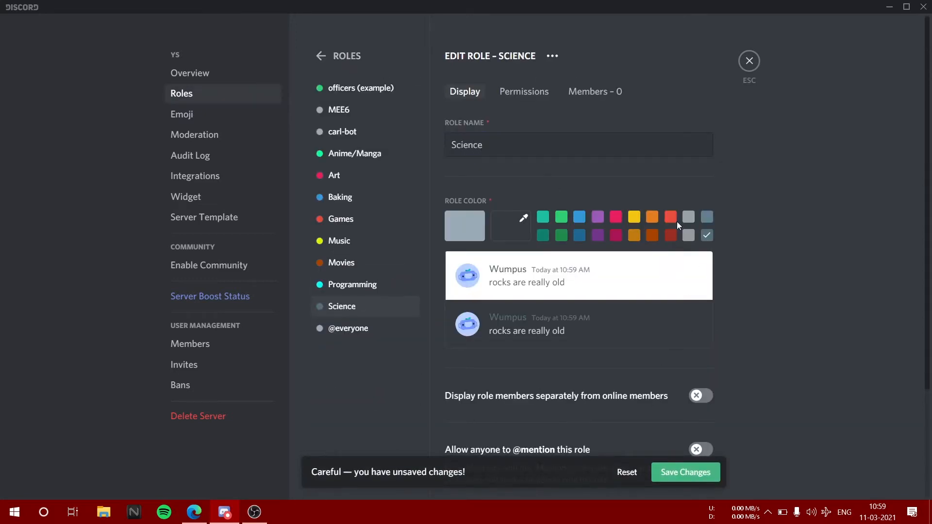
{"action": "left_click", "coordinate": [543, 235]}
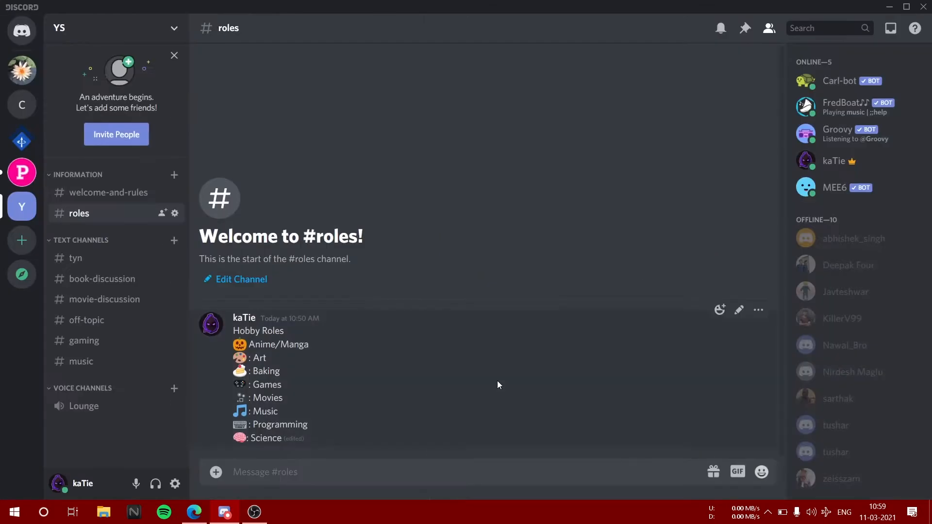
{"action": "mouse_move", "coordinate": [221, 492]}
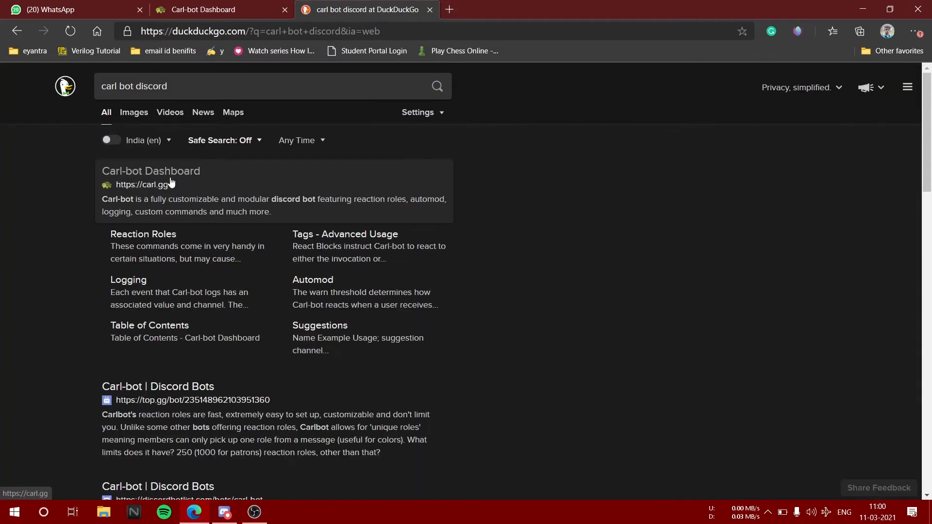
- Go to the Carl-bot Dashboard at carl.gg from the search results
{"action": "left_click", "coordinate": [150, 170]}
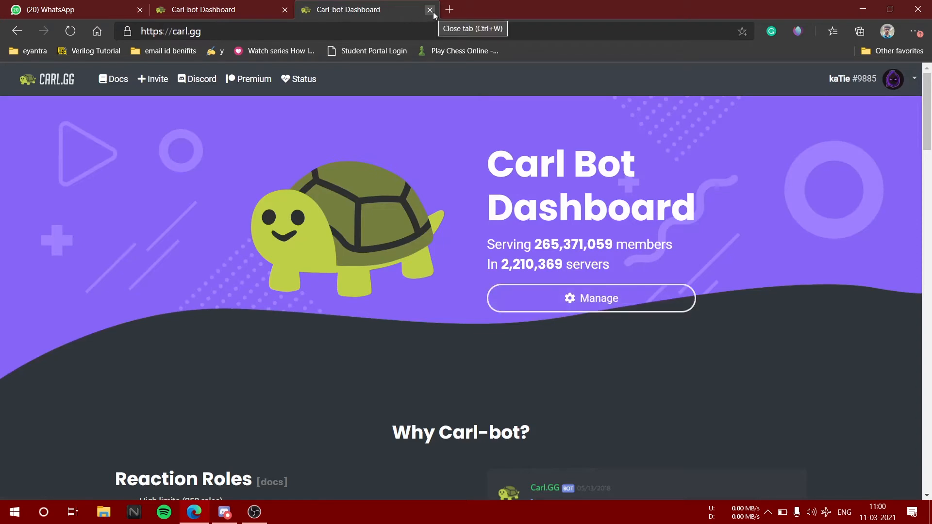
{"action": "mouse_move", "coordinate": [590, 297]}
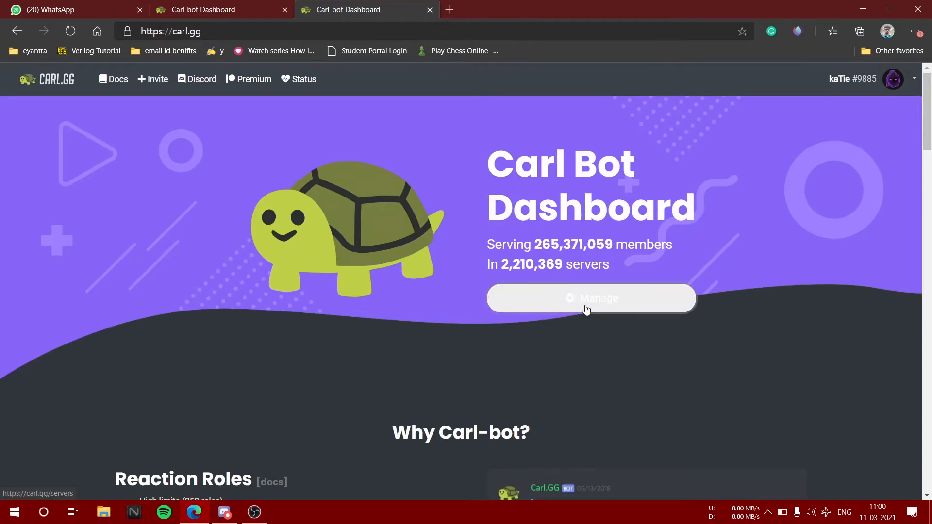
- Start a new reaction role for YS in Carl-bot using an existing message ID
{"action": "left_click", "coordinate": [590, 298]}
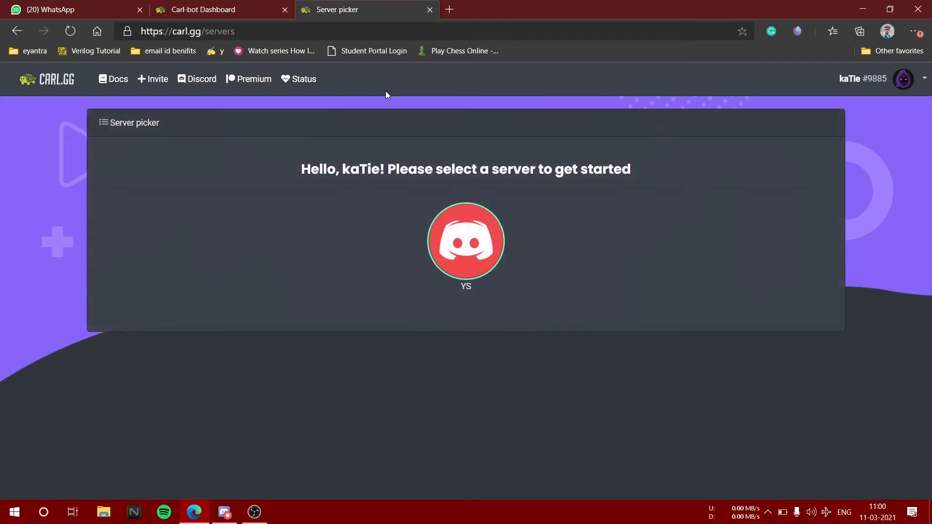
{"action": "left_click", "coordinate": [466, 241]}
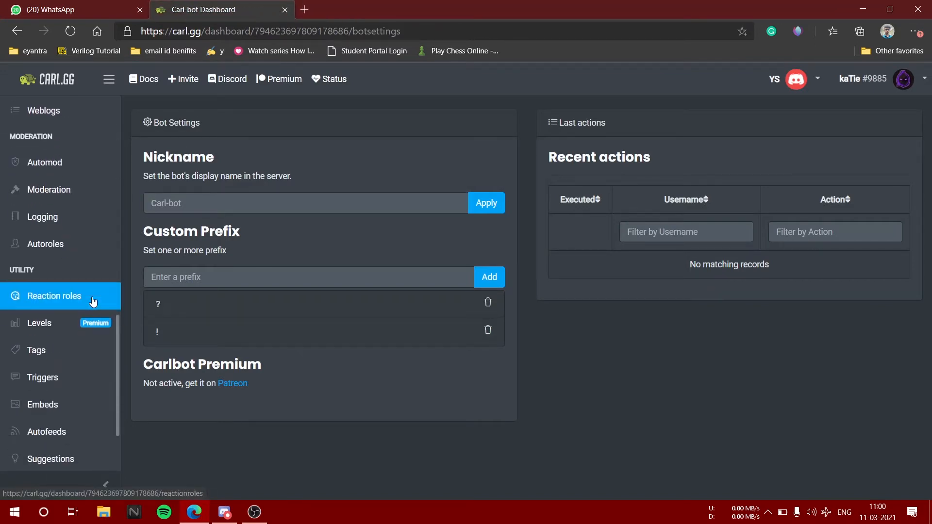
{"action": "left_click", "coordinate": [55, 295]}
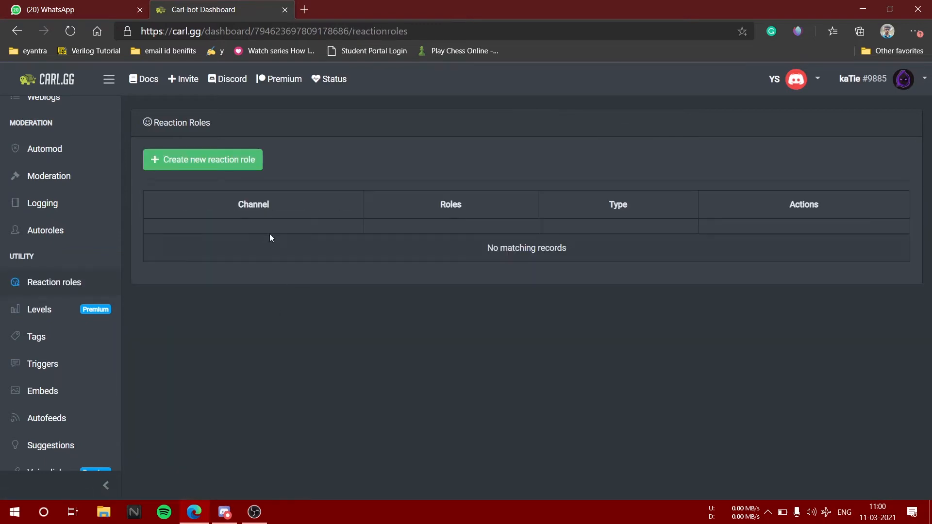
{"action": "left_click", "coordinate": [202, 159]}
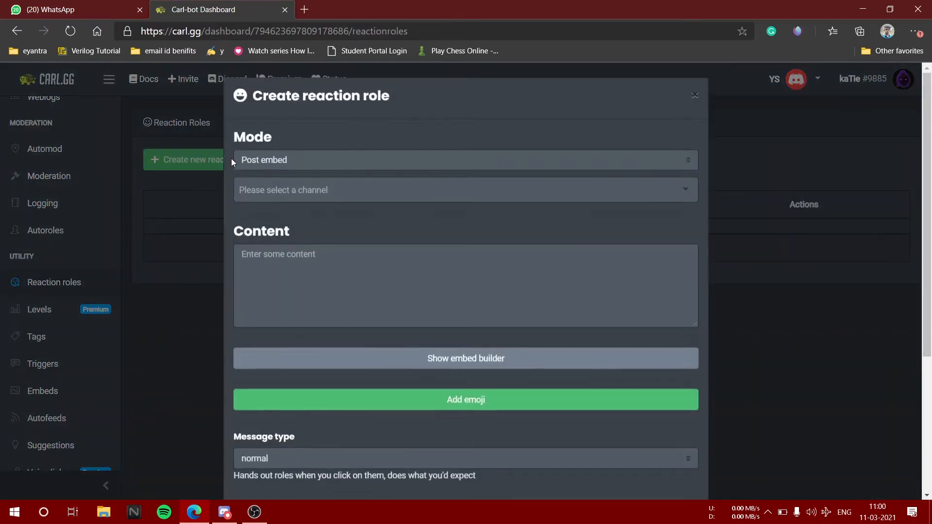
{"action": "left_click", "coordinate": [465, 161]}
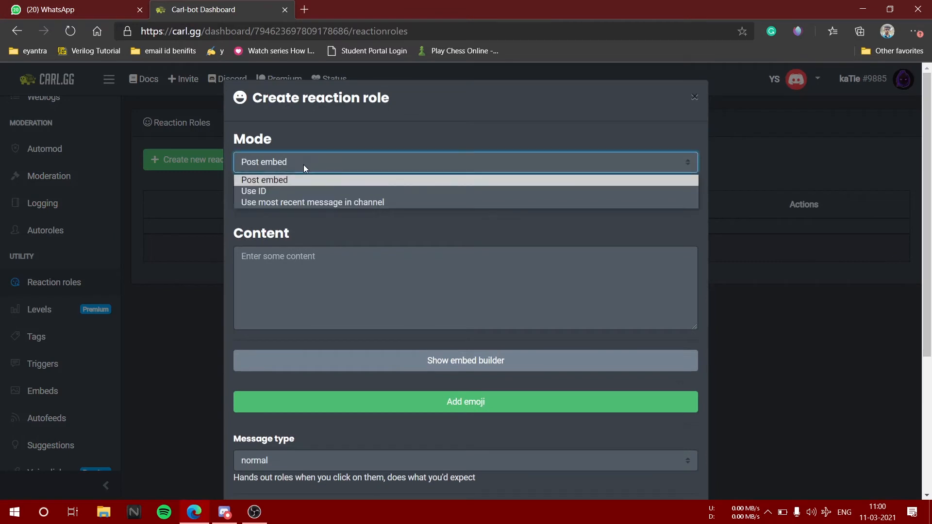
{"action": "left_click", "coordinate": [253, 191]}
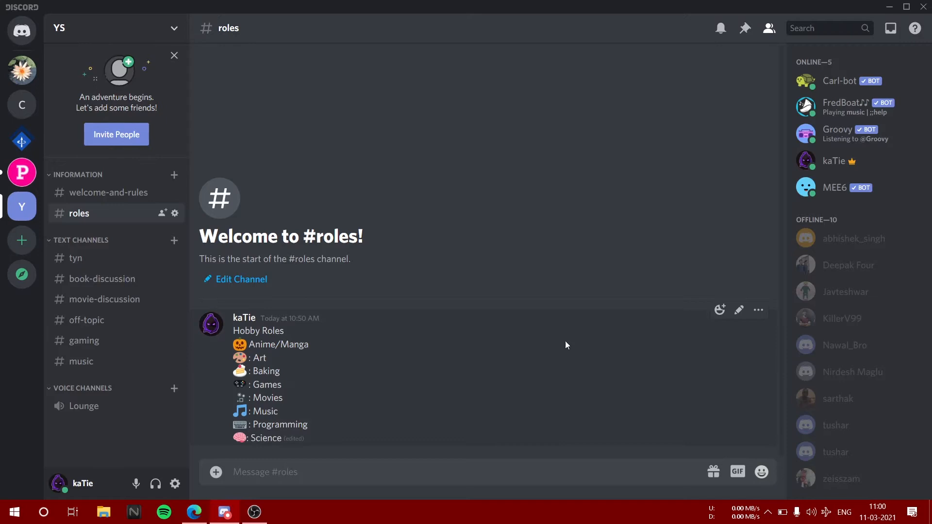
- Enable Developer Mode in Discord's Appearance settings and close User Settings
{"action": "left_click", "coordinate": [758, 310]}
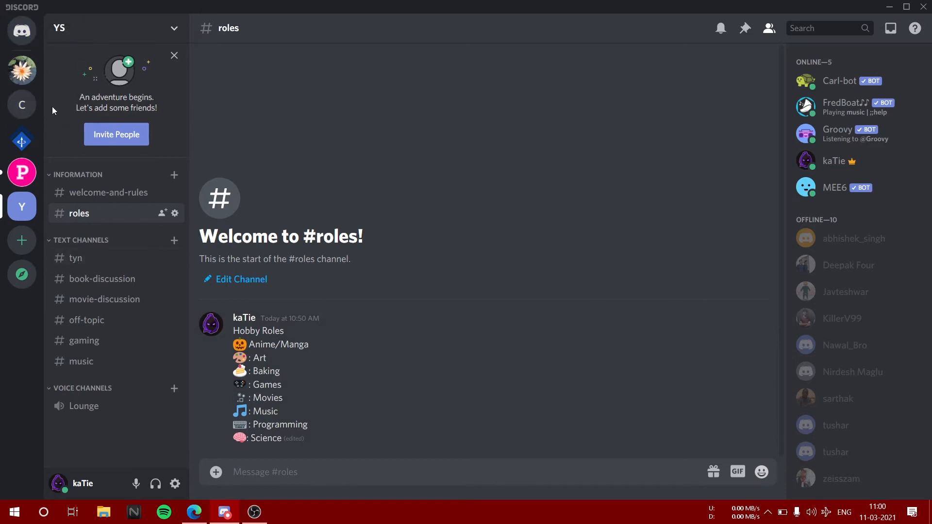
{"action": "mouse_move", "coordinate": [21, 206]}
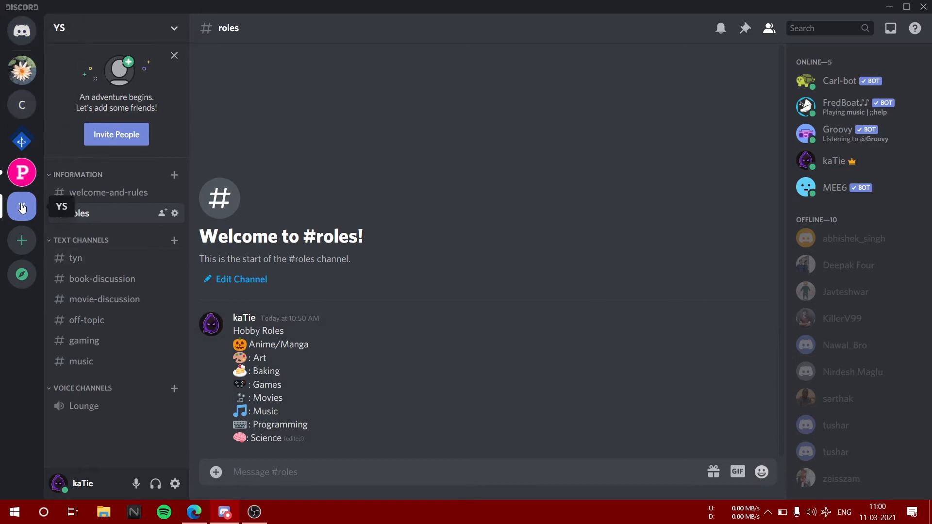
{"action": "left_click", "coordinate": [175, 483]}
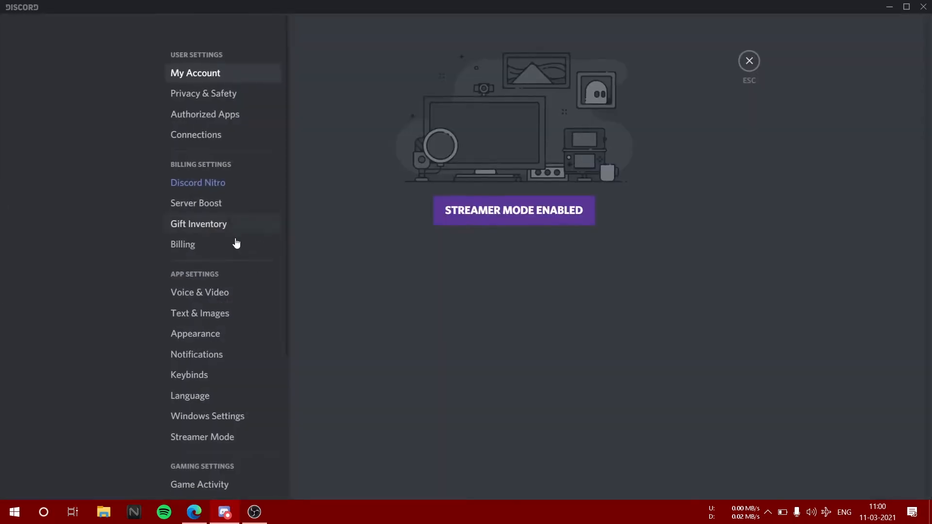
{"action": "left_click", "coordinate": [195, 333]}
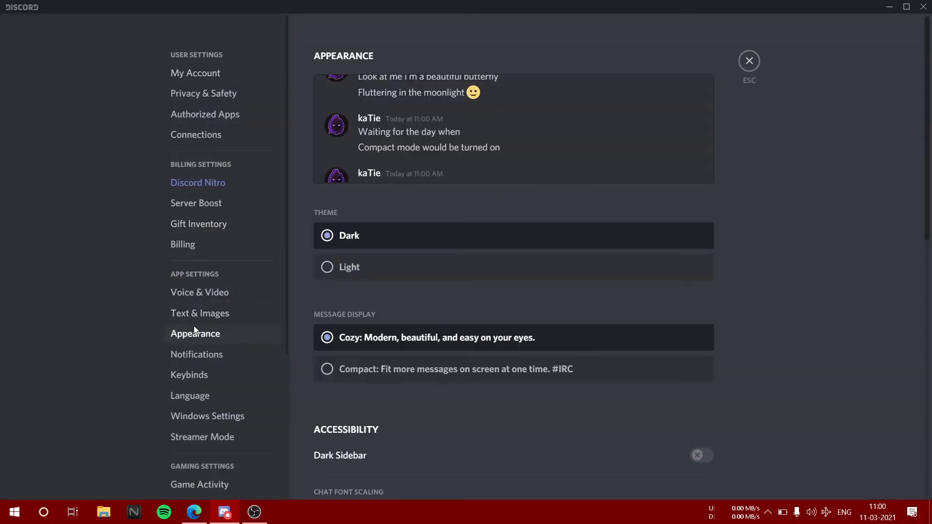
{"action": "scroll", "scroll_direction": "down", "scroll_amount": 3}
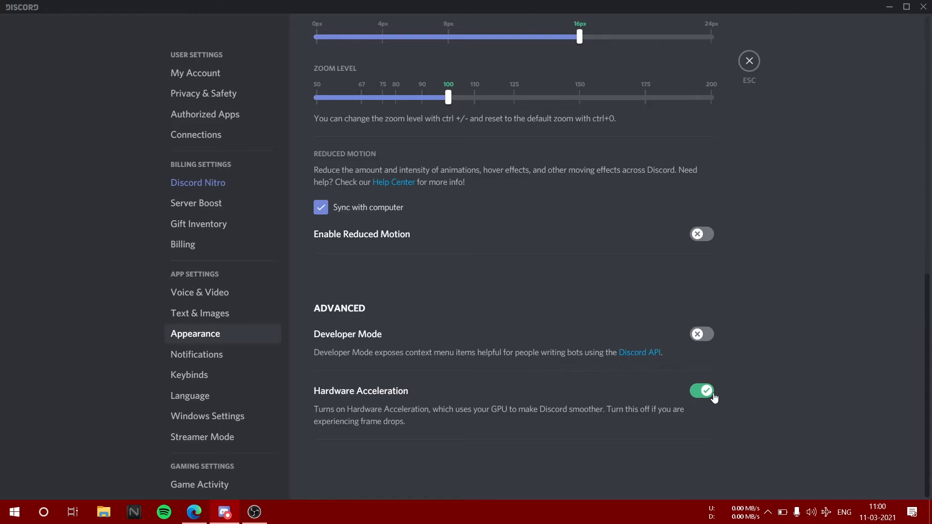
{"action": "left_click", "coordinate": [701, 334]}
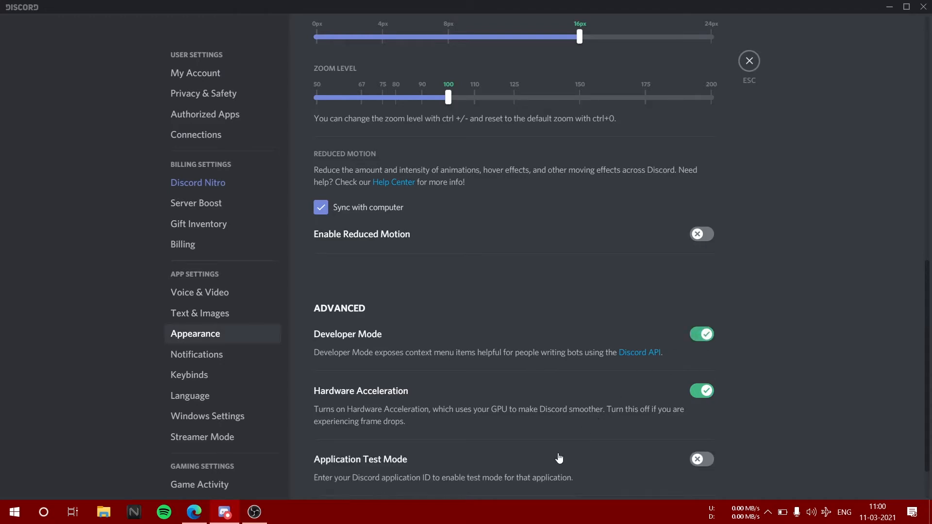
{"action": "scroll", "scroll_direction": "down", "scroll_amount": 3}
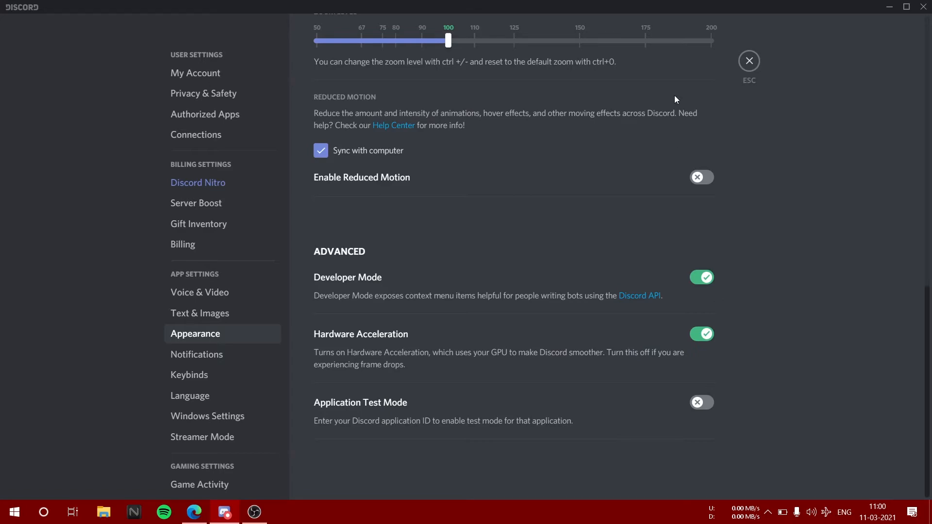
{"action": "left_click", "coordinate": [749, 60]}
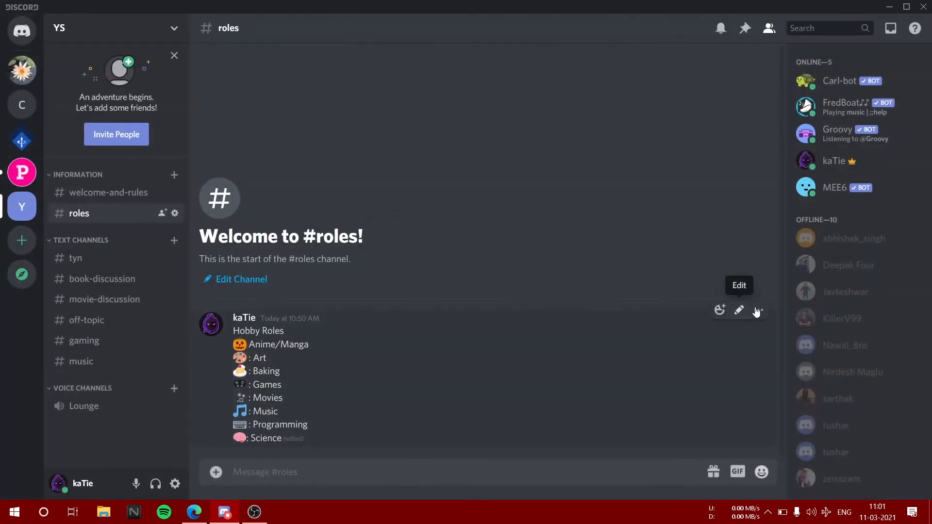
{"action": "left_click", "coordinate": [757, 310]}
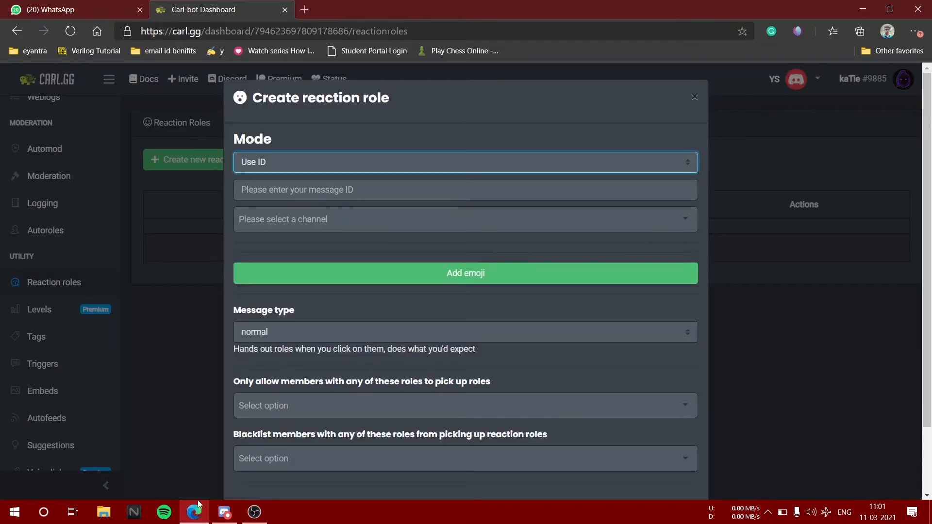
{"action": "type", "text": "819439681342668830"}
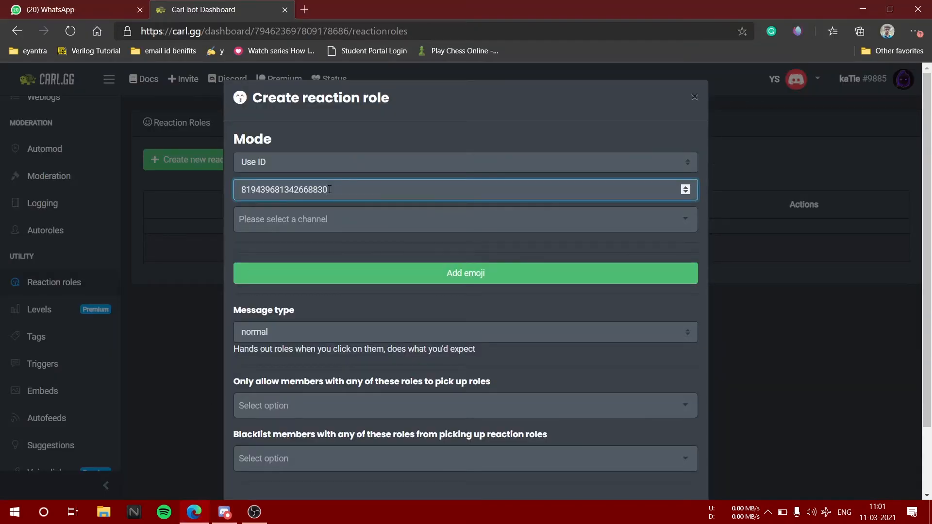
{"action": "left_click", "coordinate": [465, 219]}
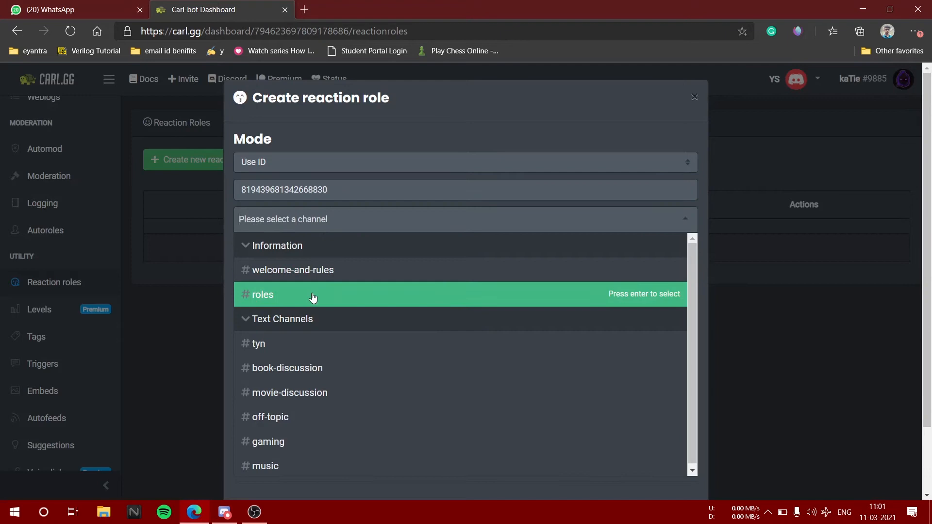
{"action": "left_click", "coordinate": [262, 294]}
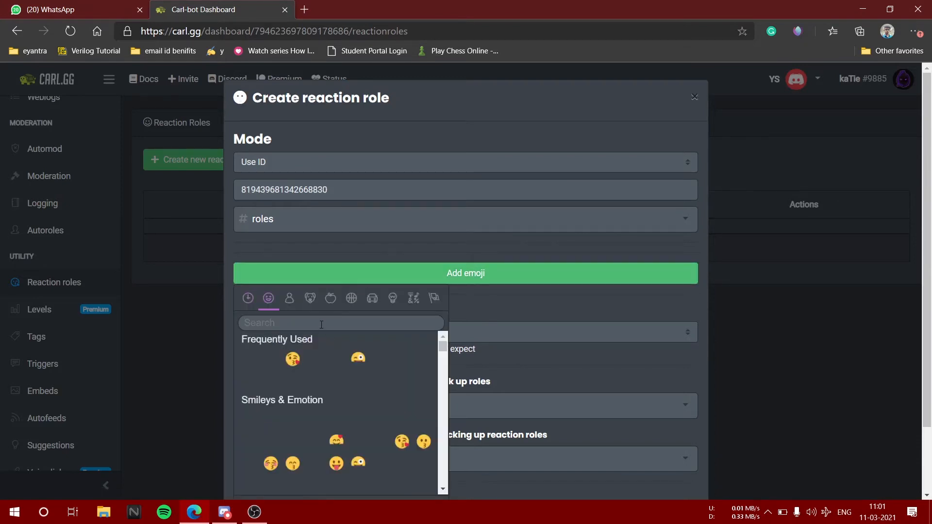
- Search the emoji picker for 'pump' and add the jack-o-lantern emoji
{"action": "type", "text": ":jack_o_lanter"}
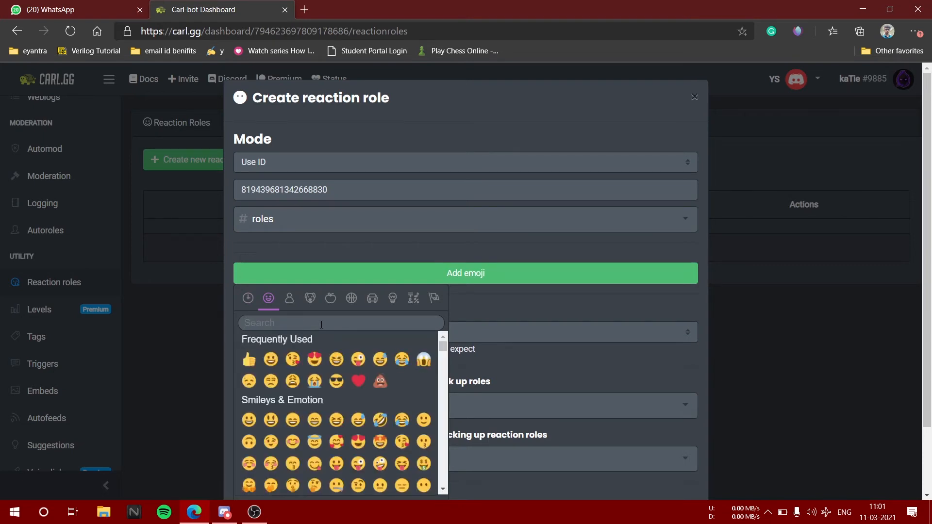
{"action": "left_click", "coordinate": [247, 297]}
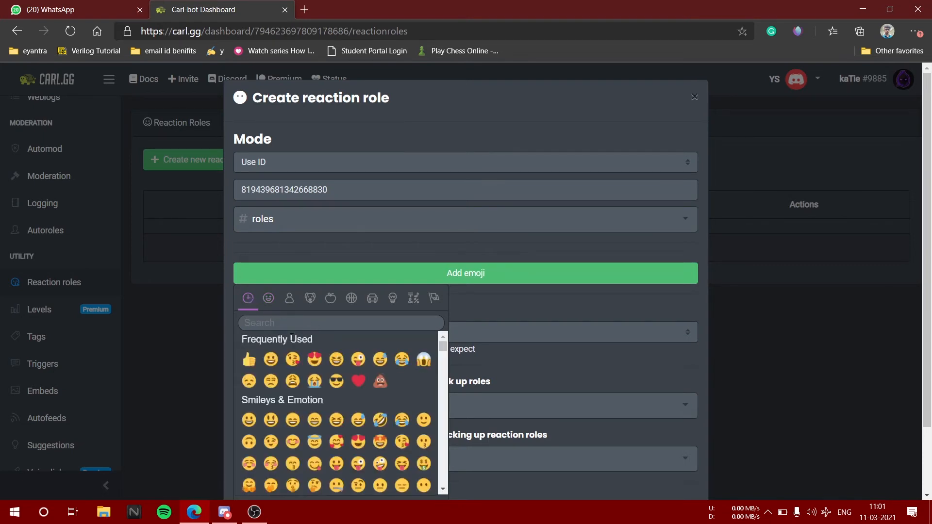
{"action": "left_click", "coordinate": [289, 297]}
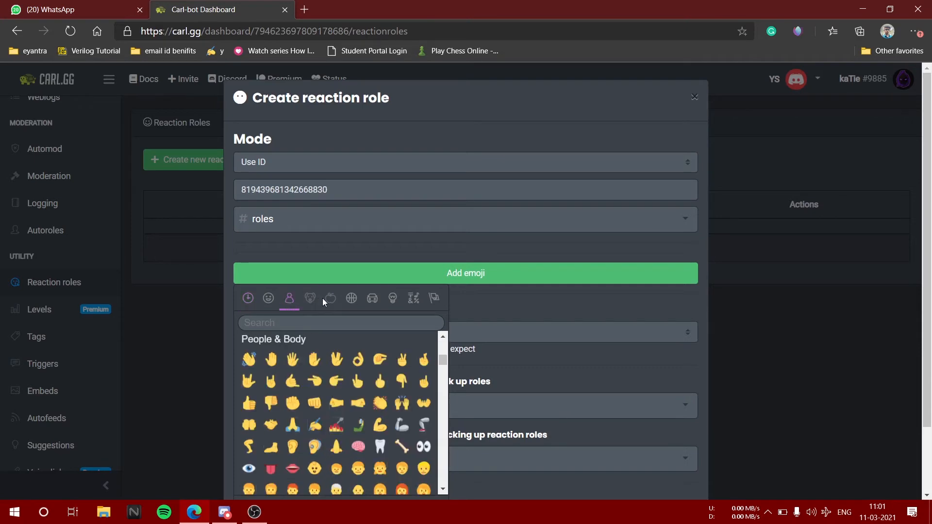
{"action": "left_click", "coordinate": [350, 298]}
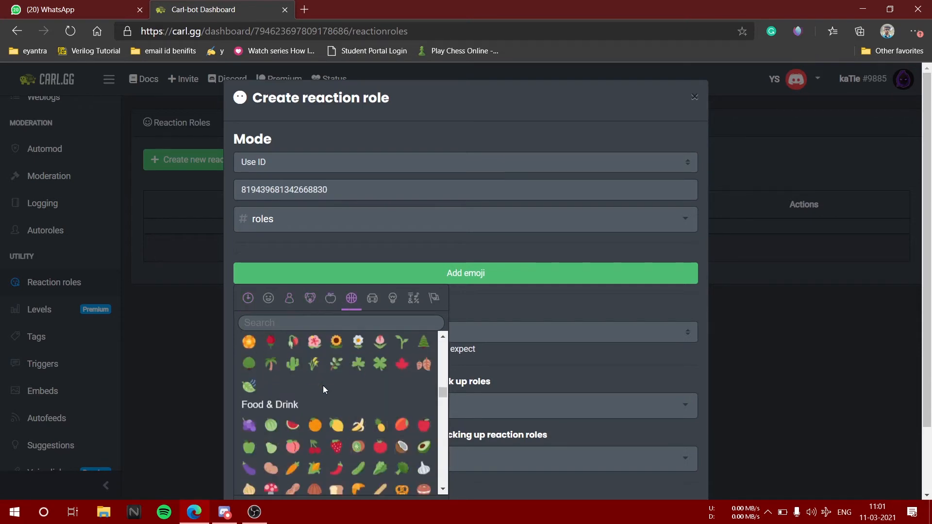
{"action": "left_click", "coordinate": [330, 298]}
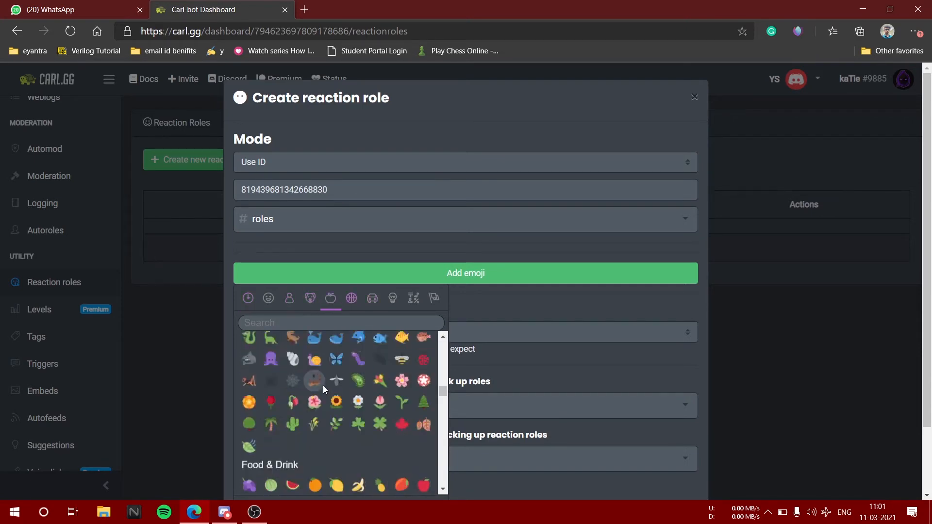
{"action": "left_click", "coordinate": [289, 298]}
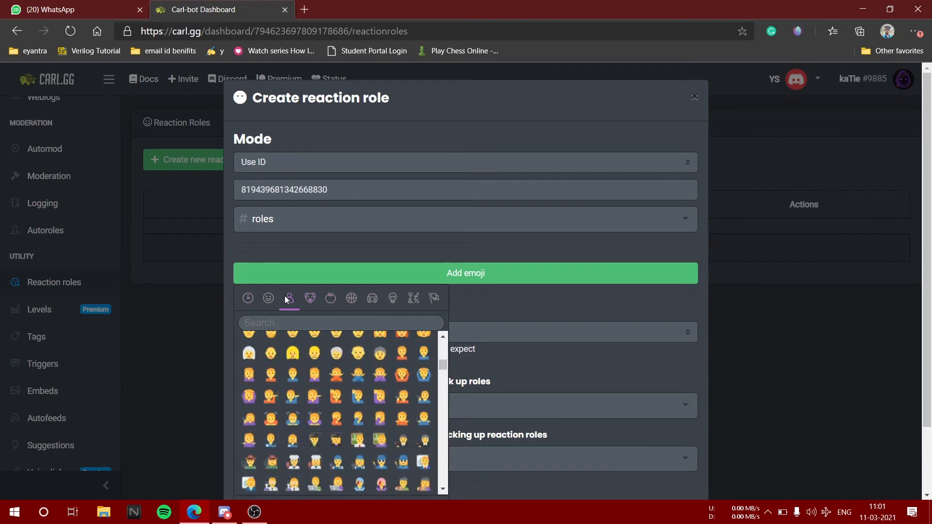
{"action": "type", "text": "p"}
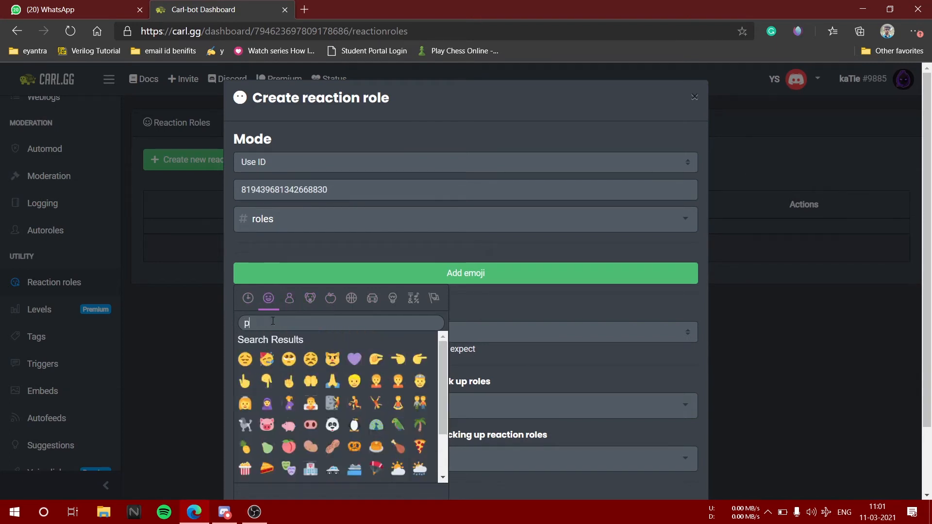
{"action": "type", "text": "ump"}
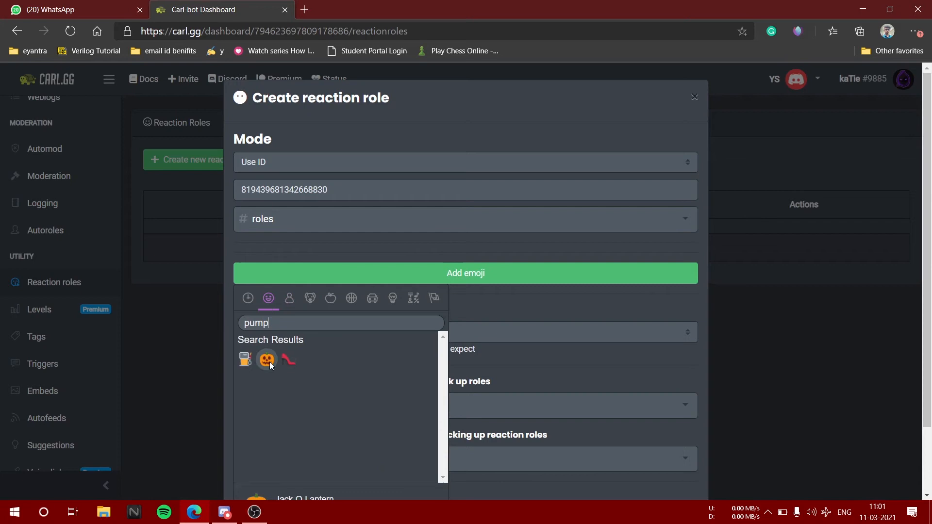
{"action": "left_click", "coordinate": [267, 359]}
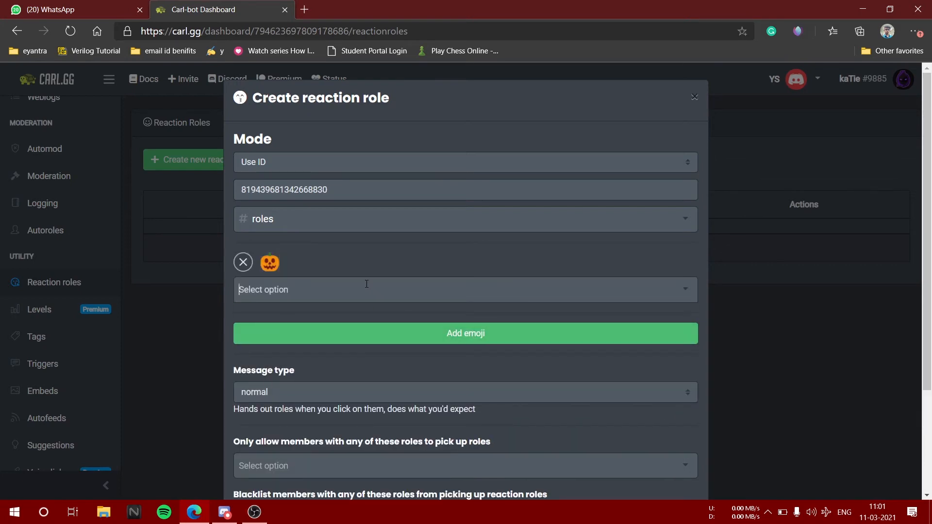
- Assign Anime/Manga to the pumpkin, then add the artist palette emoji for Art
{"action": "left_click", "coordinate": [465, 290]}
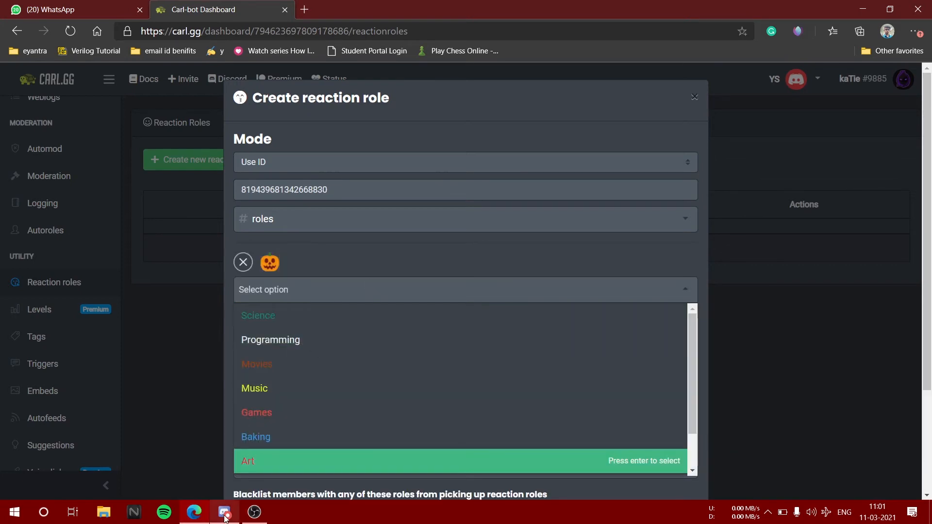
{"action": "left_click", "coordinate": [224, 511]}
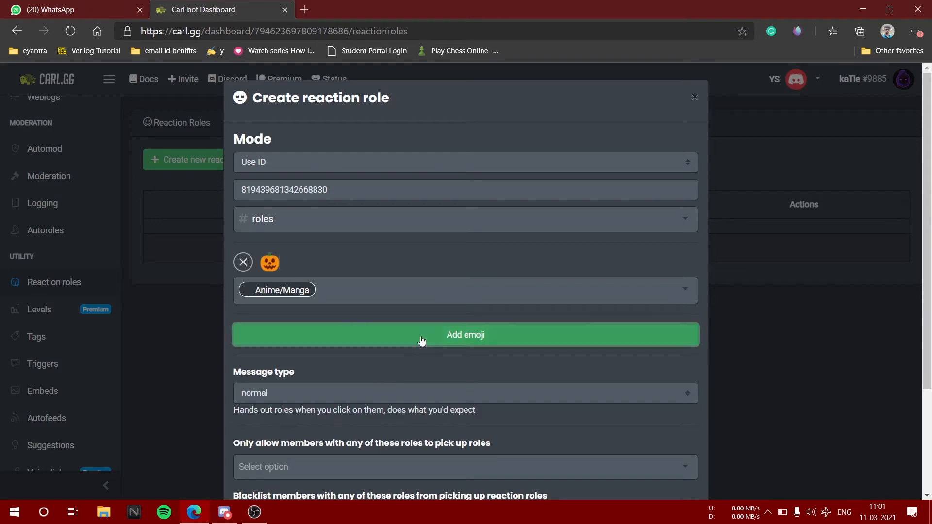
{"action": "left_click", "coordinate": [465, 334]}
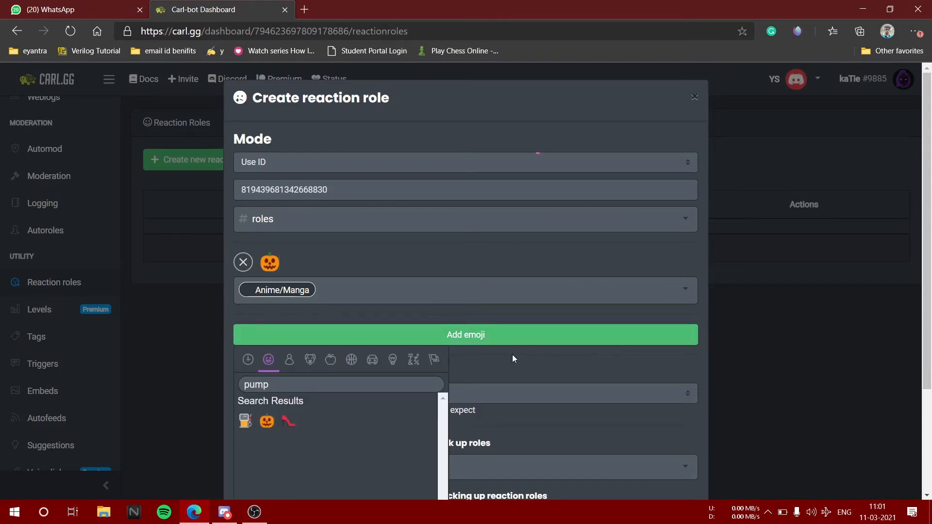
{"action": "mouse_move", "coordinate": [489, 368]}
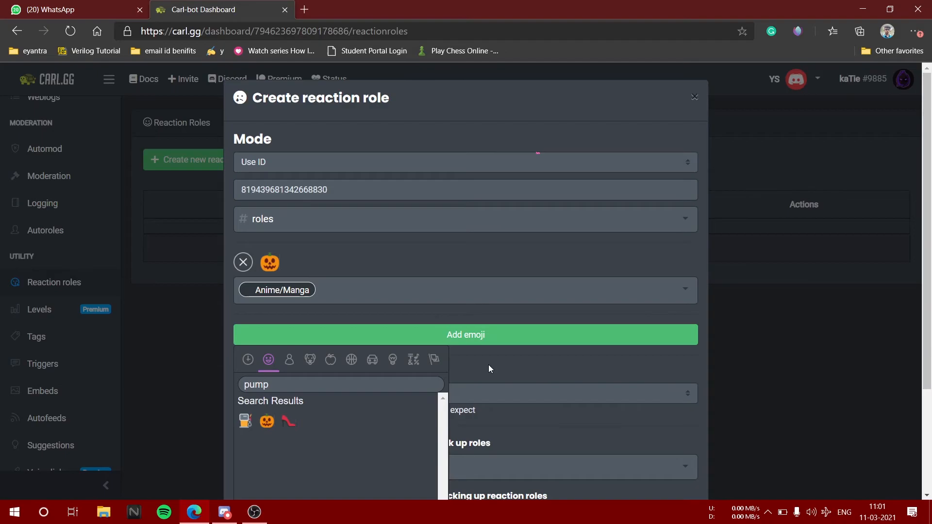
{"action": "left_click", "coordinate": [224, 511]}
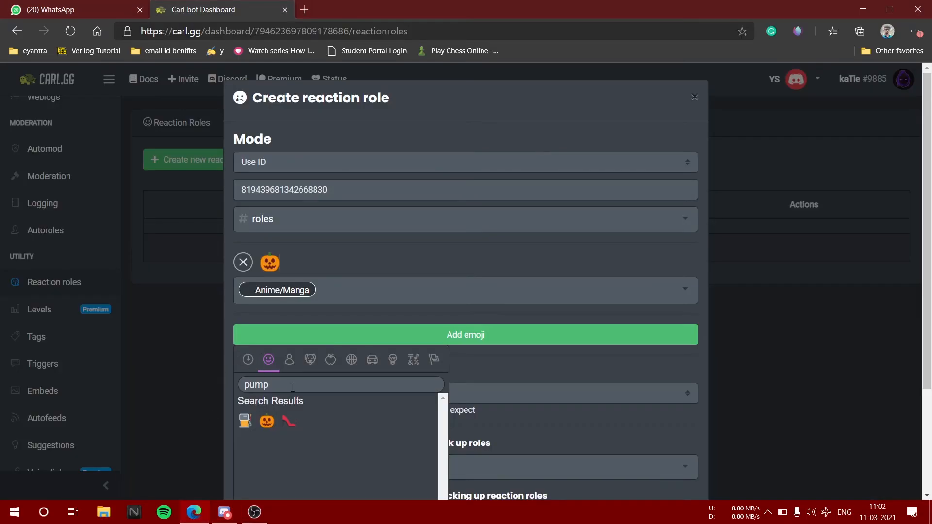
{"action": "type", "text": "a"}
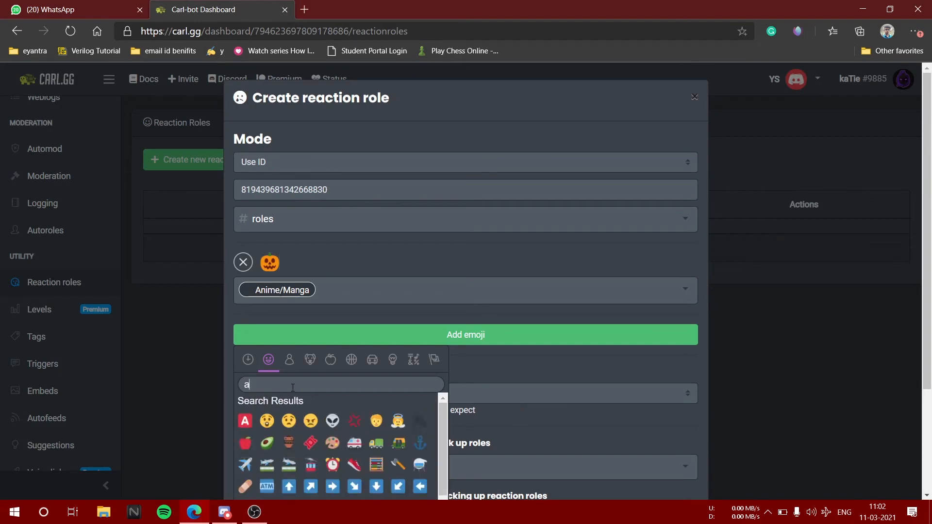
{"action": "type", "text": "rt"}
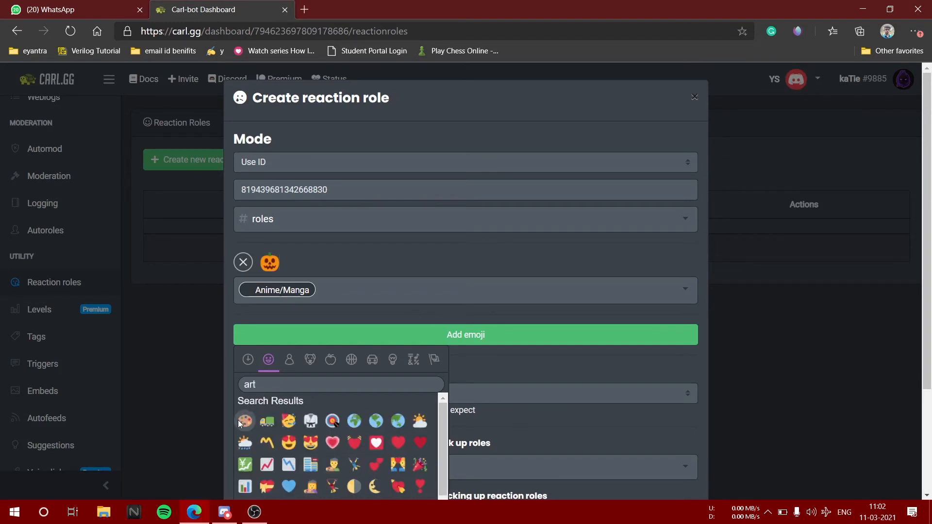
{"action": "left_click", "coordinate": [464, 289]}
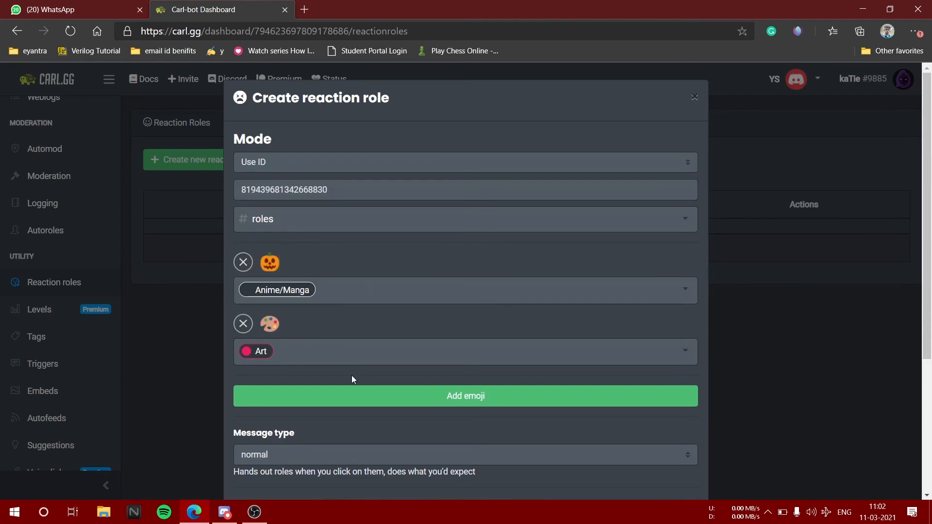
- Link a cake emoji to Baking and a video game controller to Games
{"action": "scroll", "scroll_direction": "down", "scroll_amount": 3}
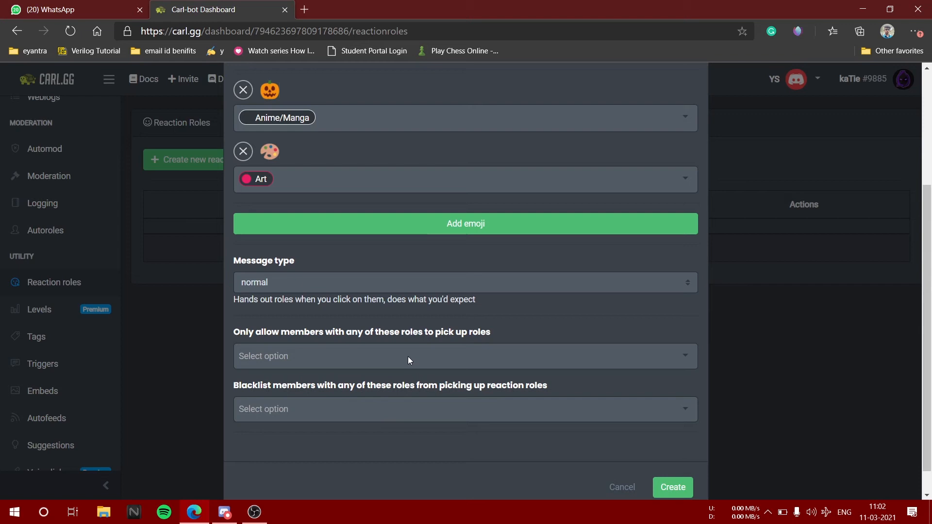
{"action": "left_click", "coordinate": [224, 512]}
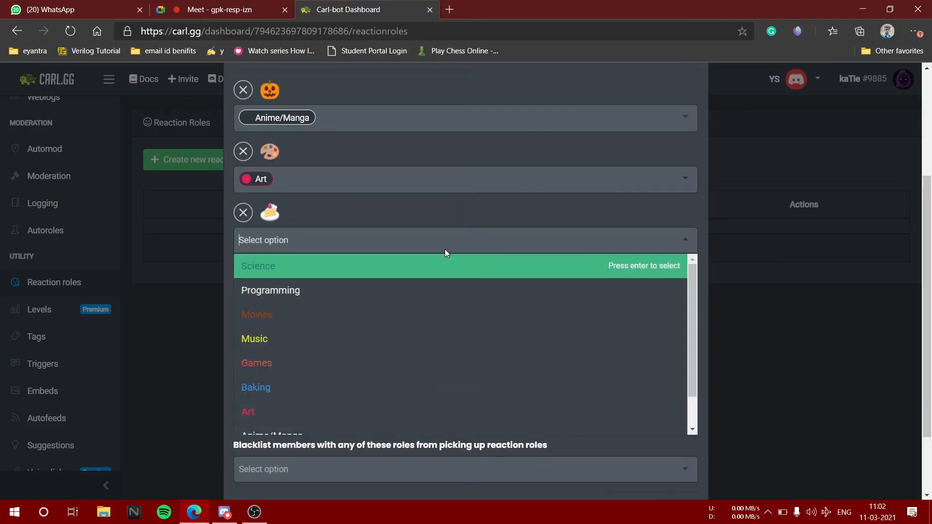
{"action": "left_click", "coordinate": [256, 386]}
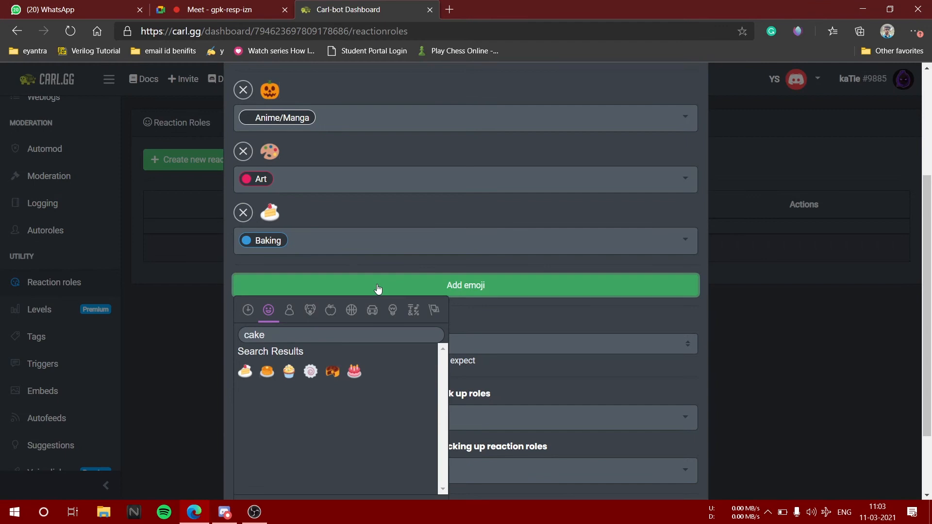
{"action": "type", "text": "vide"}
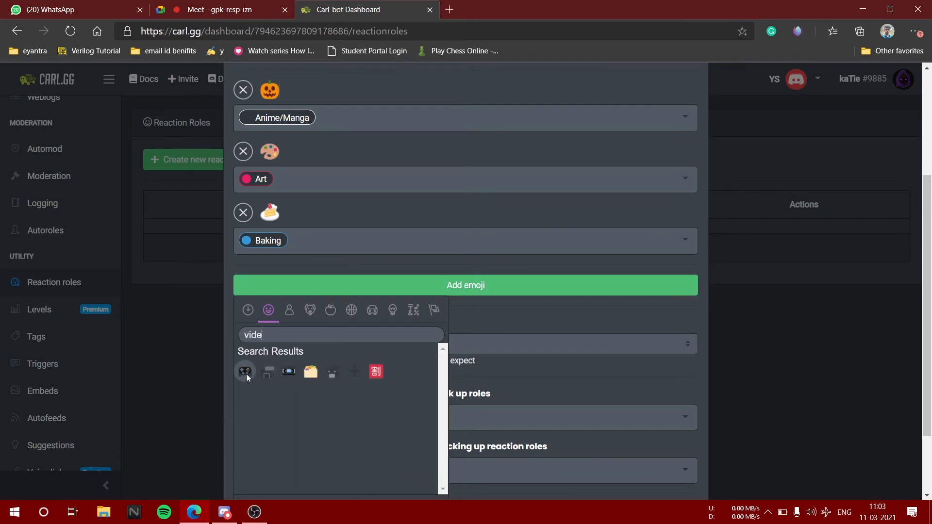
{"action": "left_click", "coordinate": [244, 371]}
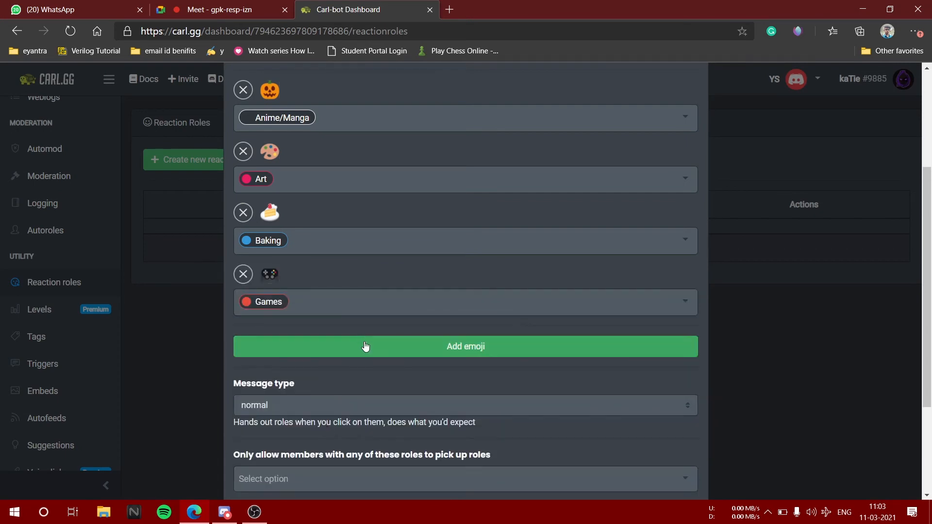
- Add emoji for Movies through Science, ending with the brain, and save the setup
{"action": "left_click", "coordinate": [223, 511]}
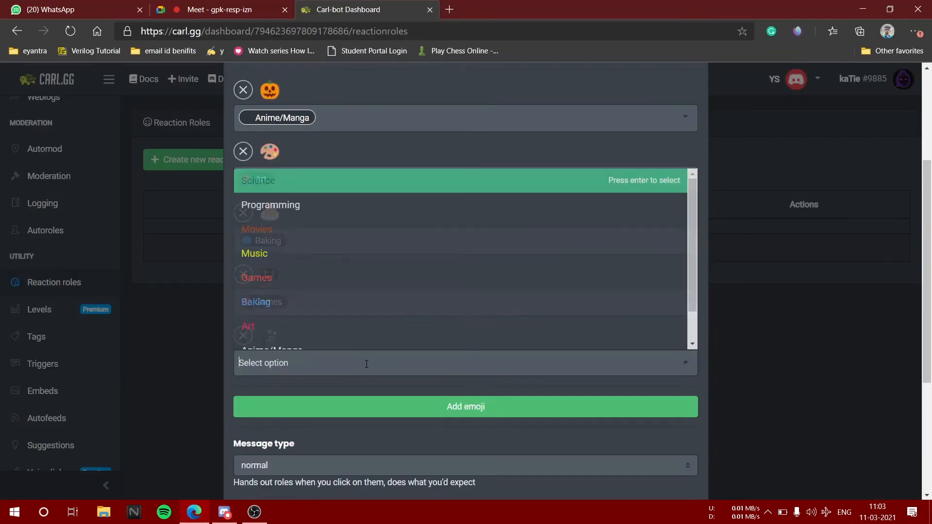
{"action": "type", "text": "movi"}
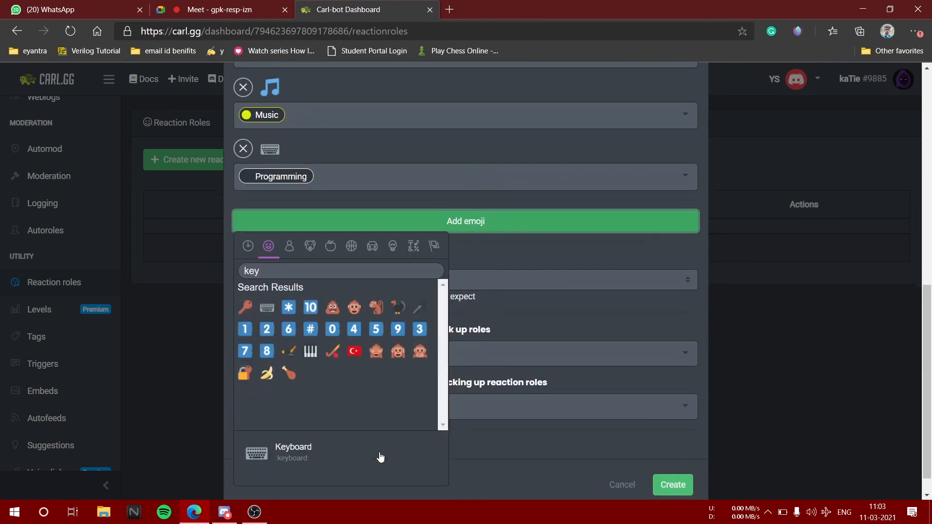
{"action": "type", "text": "bra"}
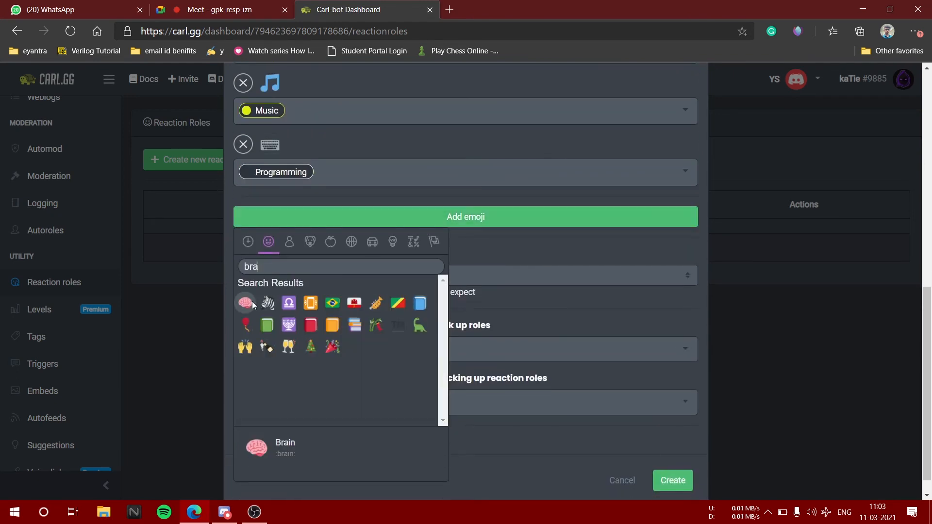
{"action": "left_click", "coordinate": [244, 302]}
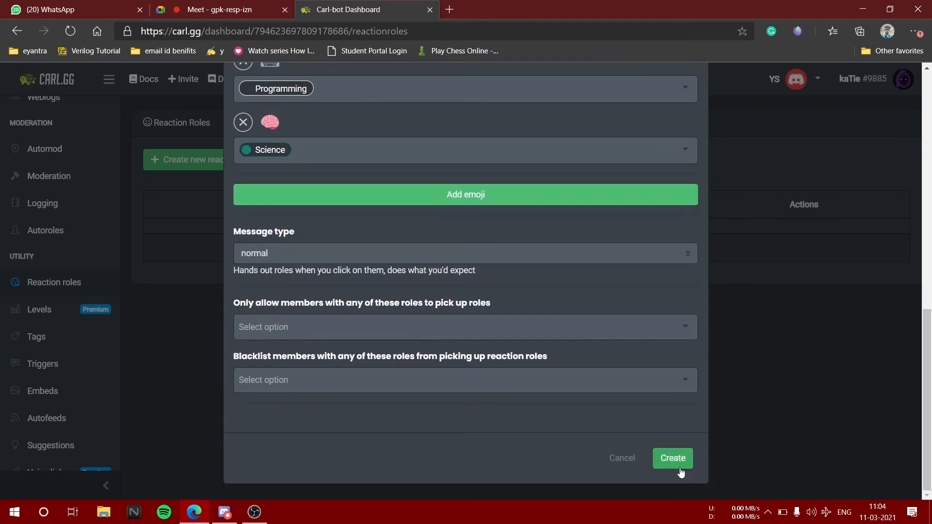
{"action": "left_click", "coordinate": [672, 457]}
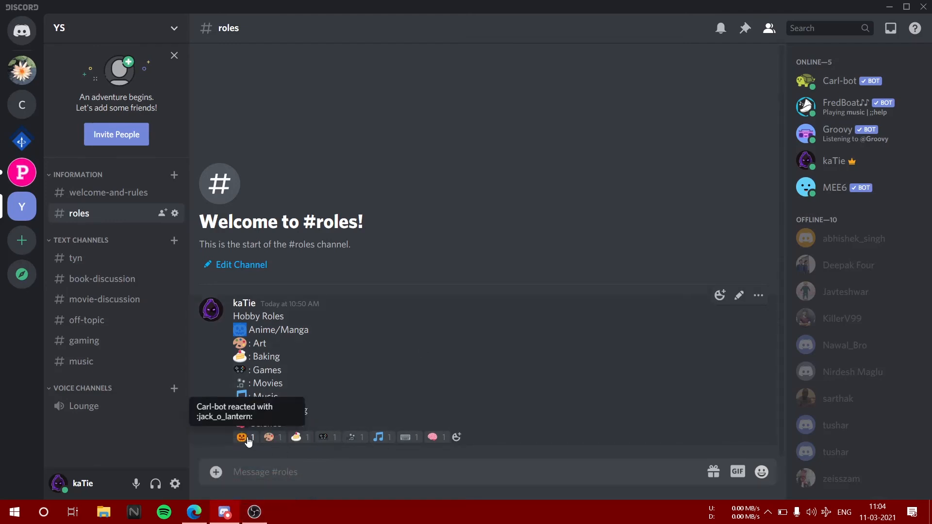
- React with the jack-o-lantern emoji on the hobby message to receive the Anime/Manga role
{"action": "left_click", "coordinate": [241, 437]}
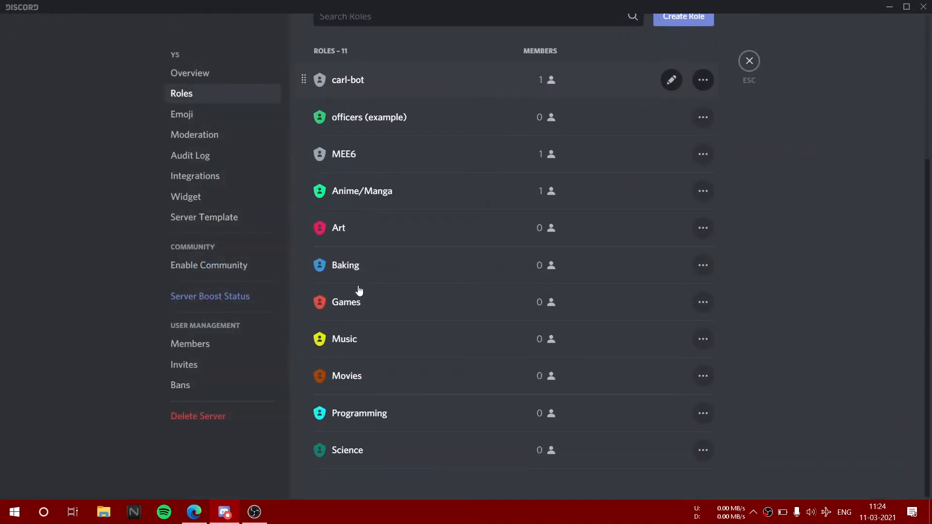
{"action": "mouse_move", "coordinate": [324, 455]}
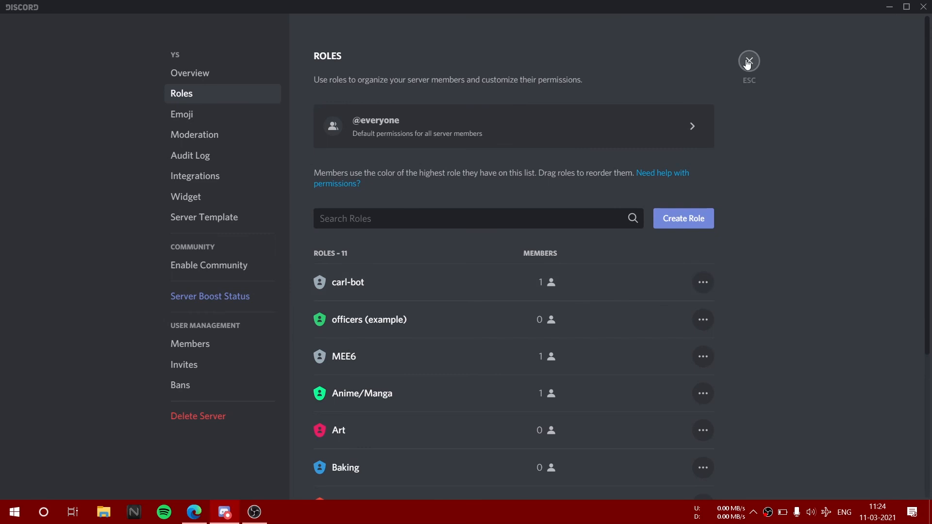
- Close Server Settings to return to the #roles channel
{"action": "left_click", "coordinate": [749, 62]}
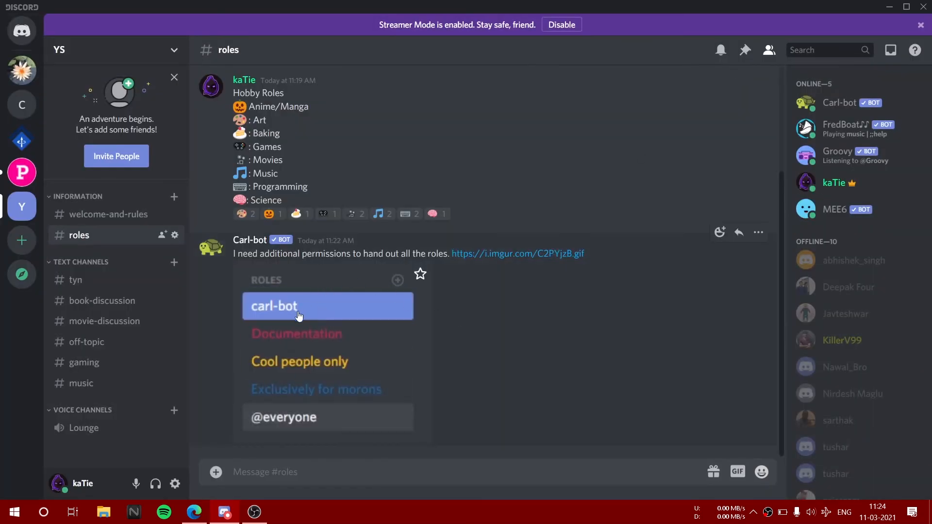
{"action": "mouse_move", "coordinate": [252, 214]}
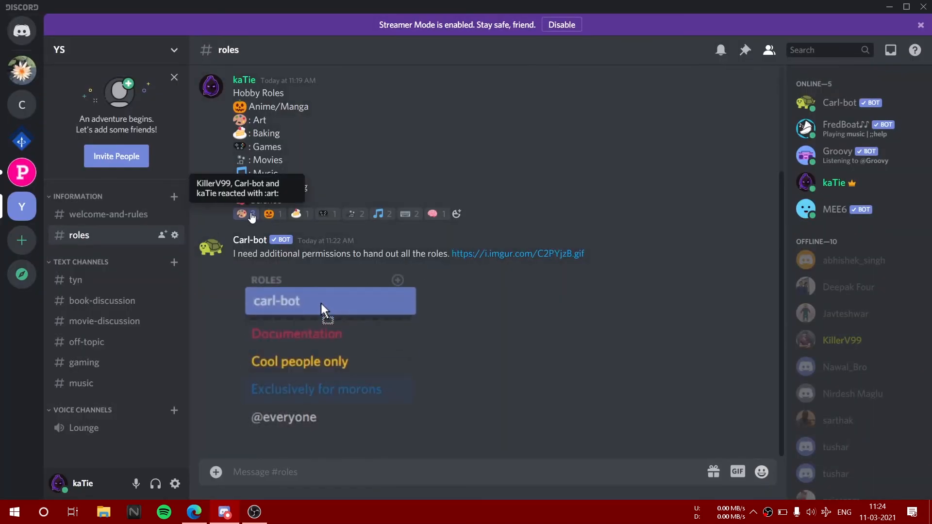